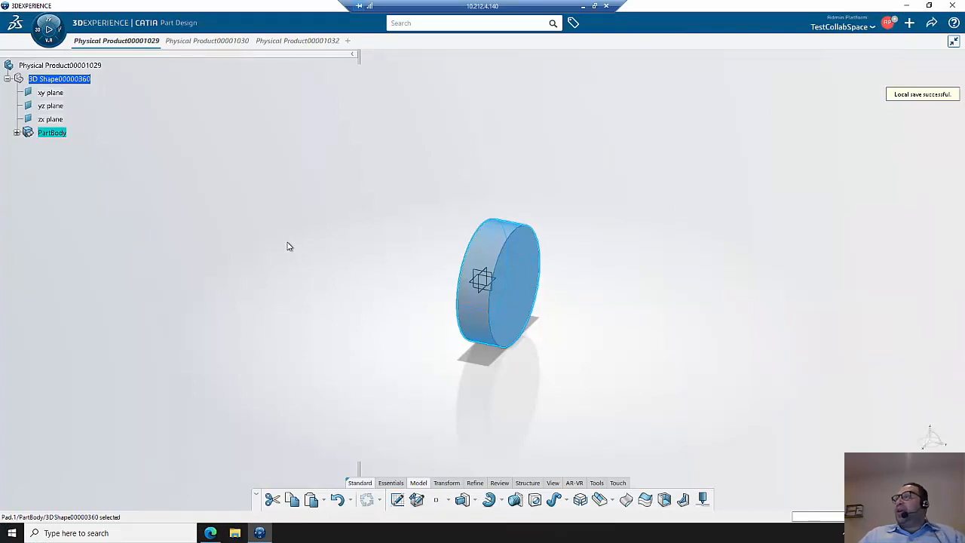
mouse_move(288, 358)
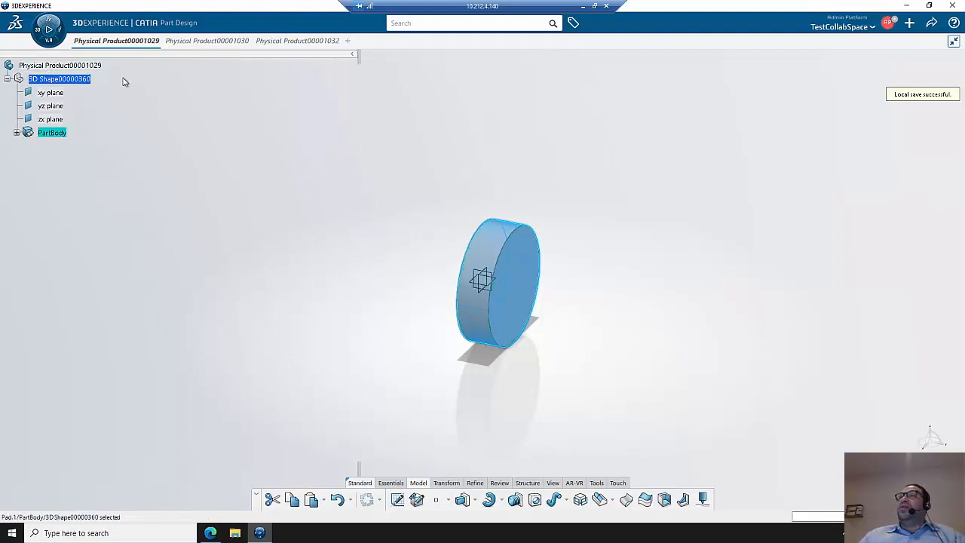
Select the root Physical Product so the Collaborative Lifecycle app becomes active
click(66, 65)
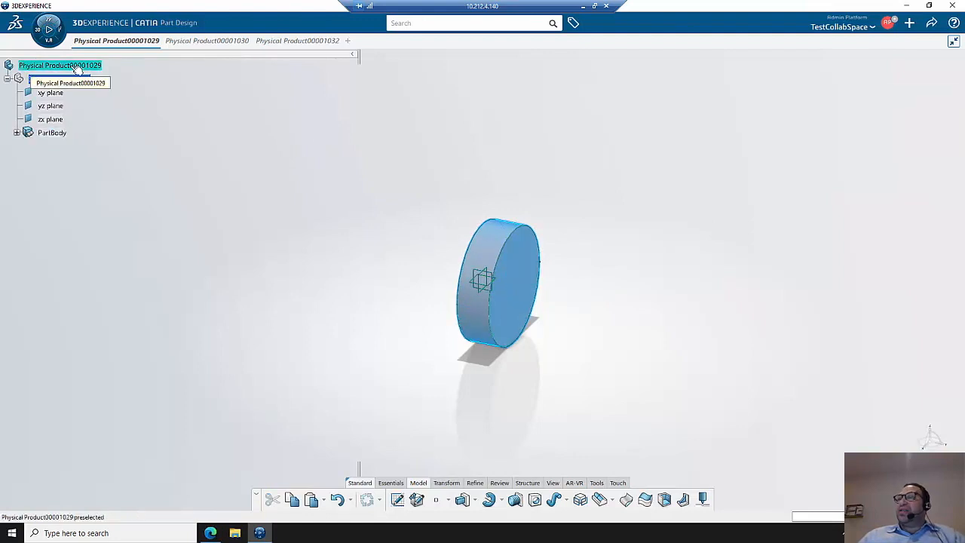
right_click(64, 63)
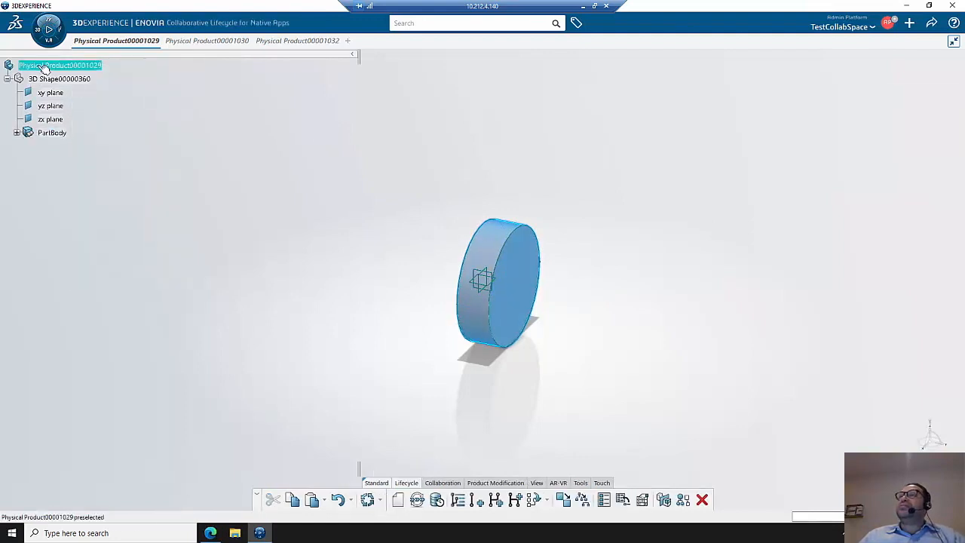
Set the cylinder product's Part Type to 05- Base and Dash Number to 01
right_click(57, 63)
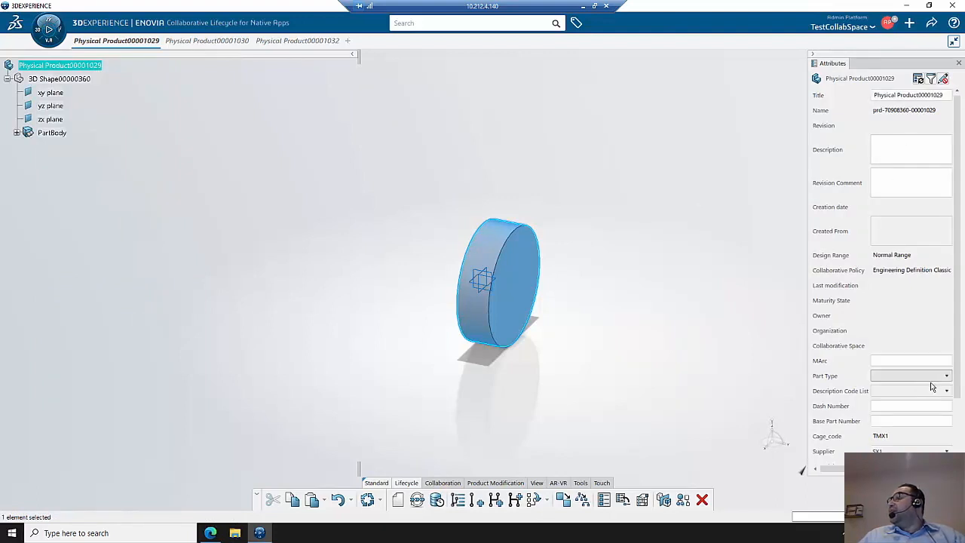
click(944, 376)
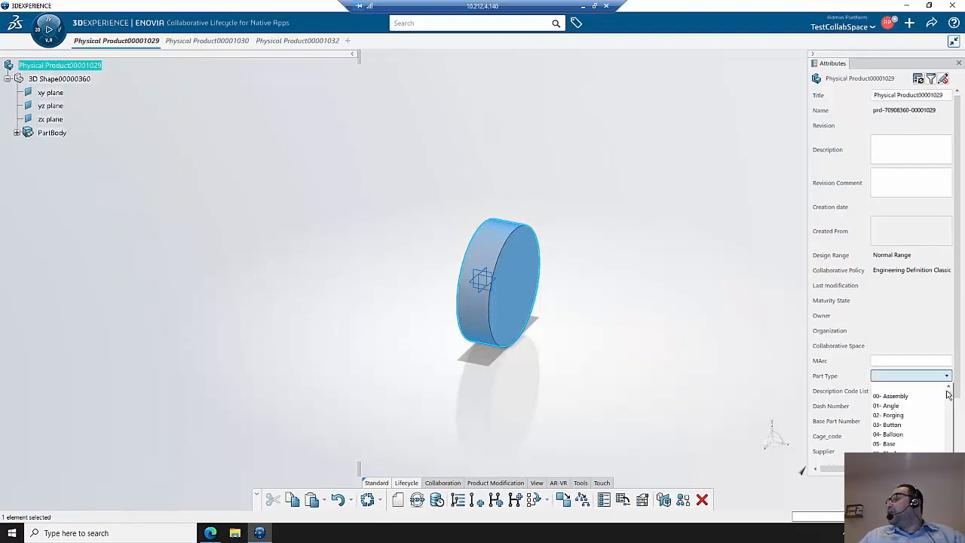
mouse_move(887, 434)
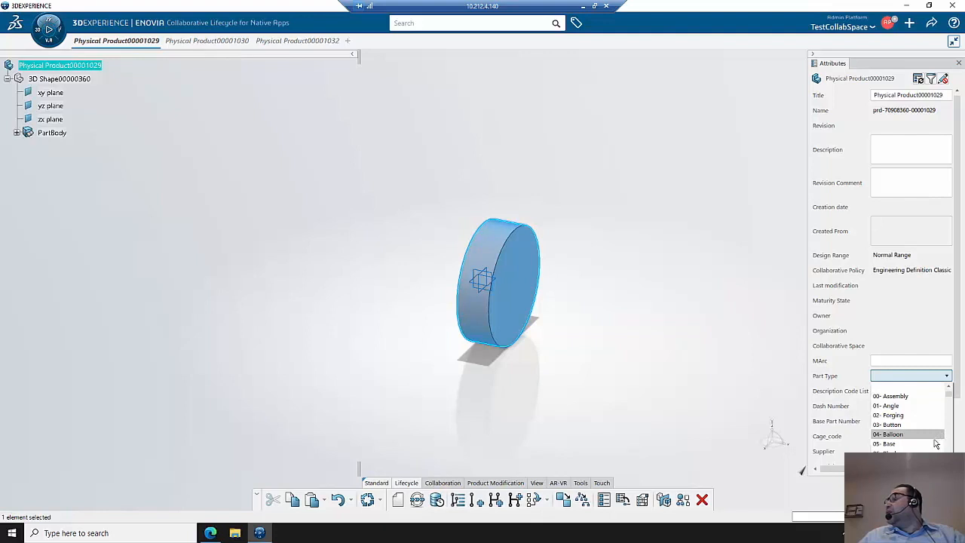
click(884, 444)
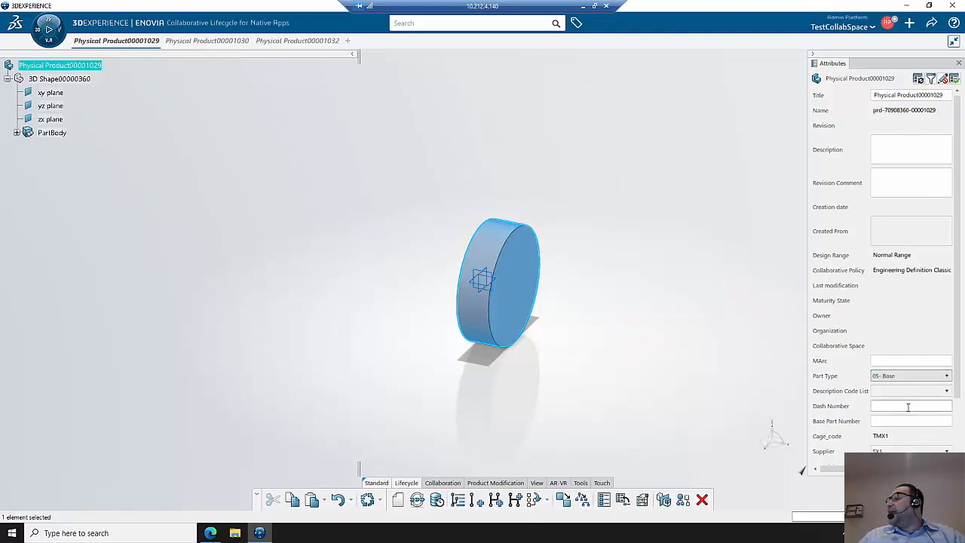
text(0)
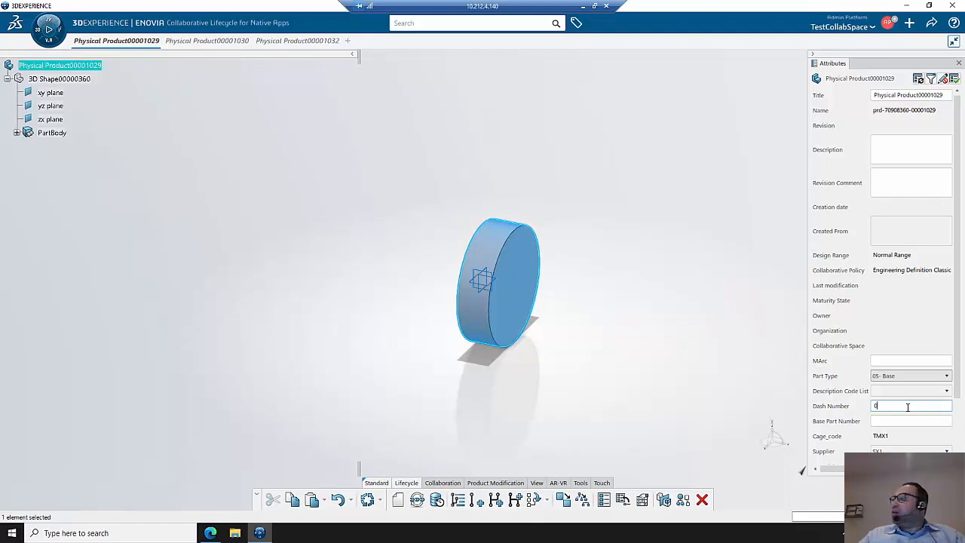
text(1)
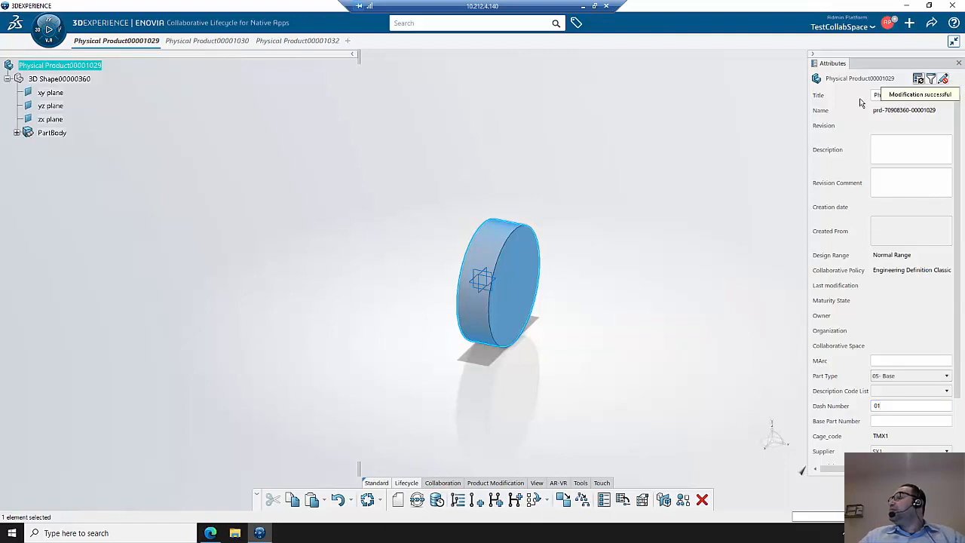
click(957, 62)
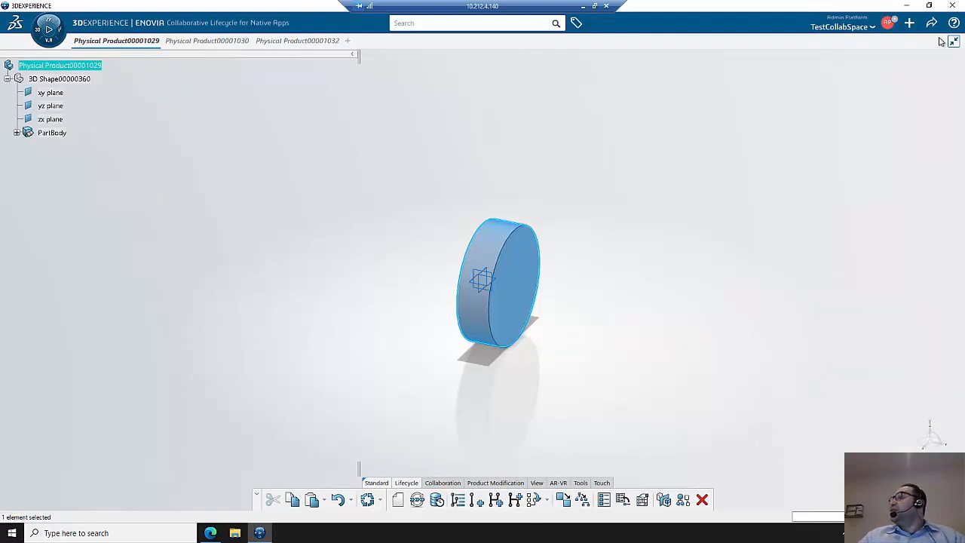
Save the modified product
click(932, 23)
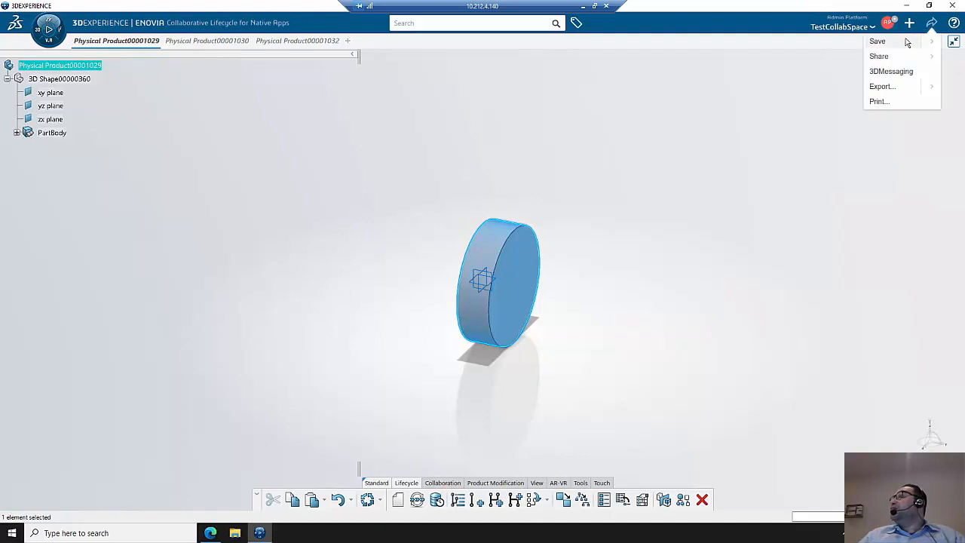
click(881, 41)
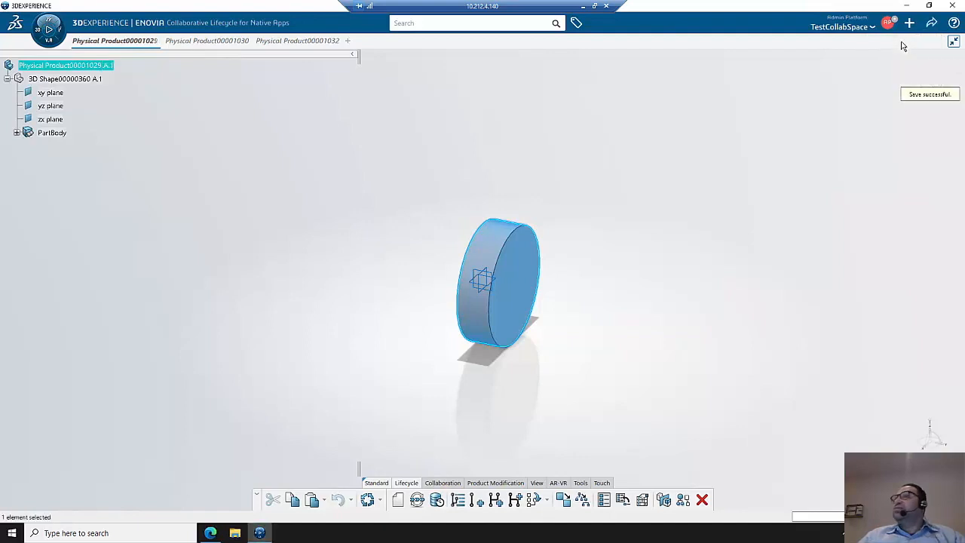
Set the enterprise item number, renaming the product 05-09175-01
right_click(73, 64)
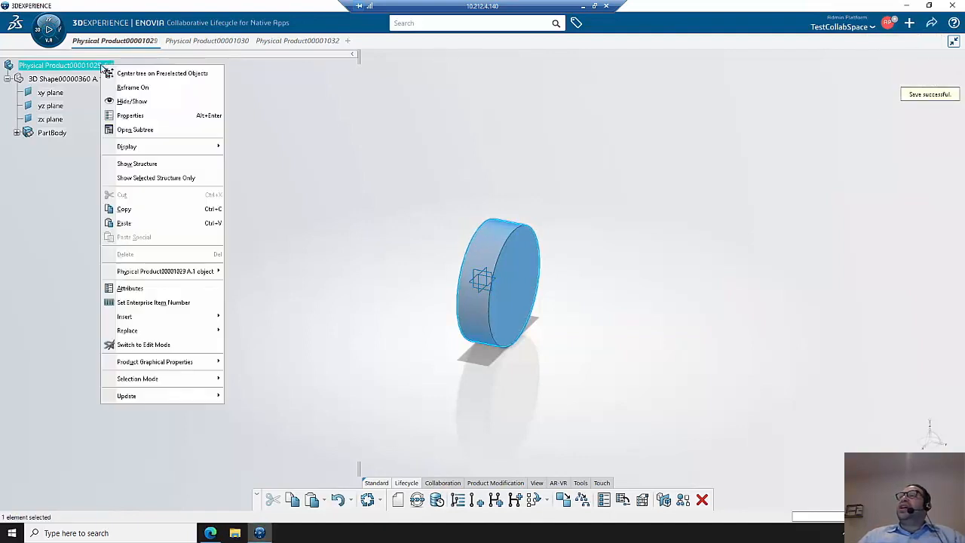
mouse_move(154, 302)
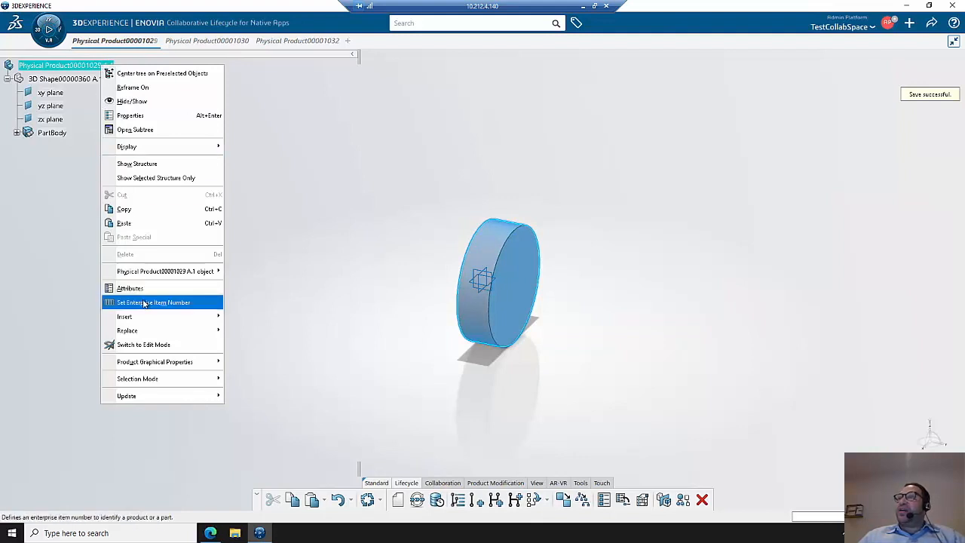
click(154, 302)
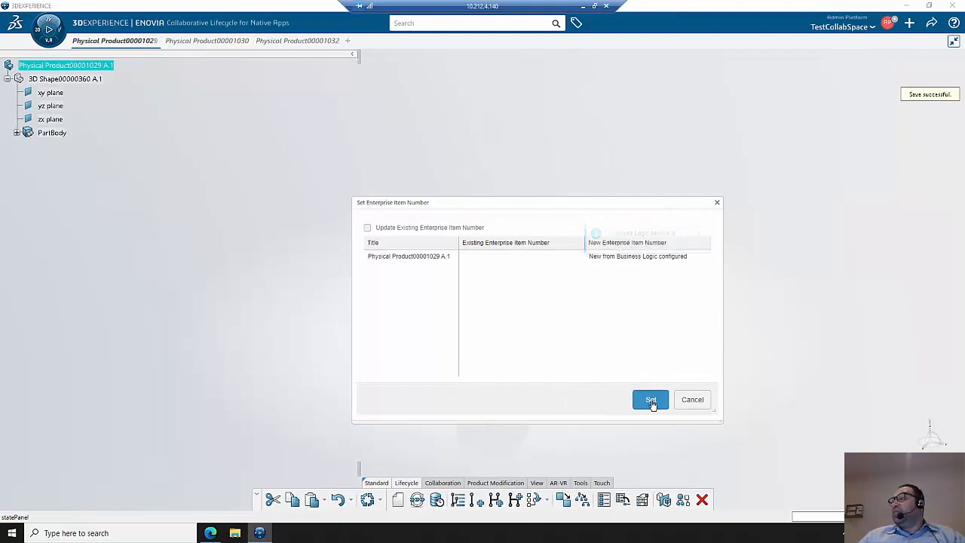
click(650, 400)
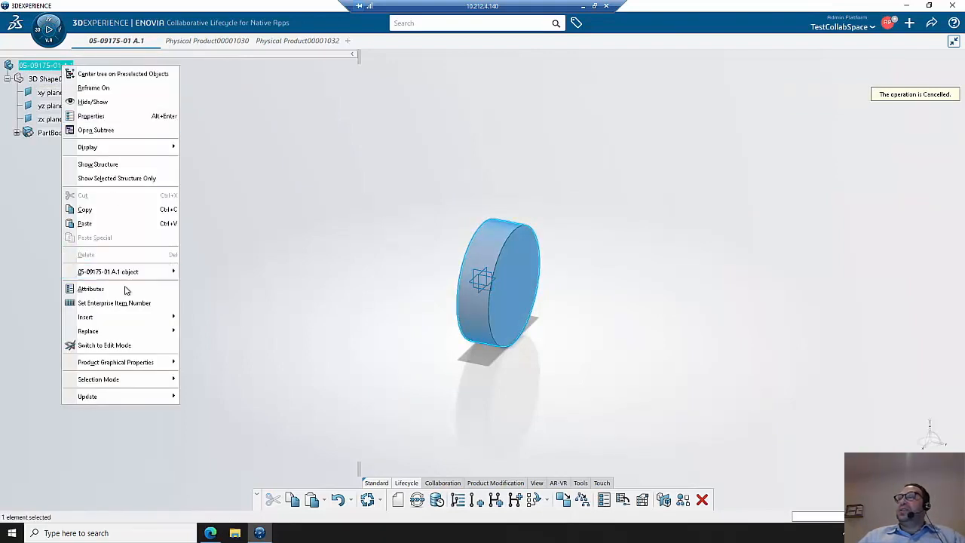
Review the product's filled-in attributes and close the panel
click(117, 296)
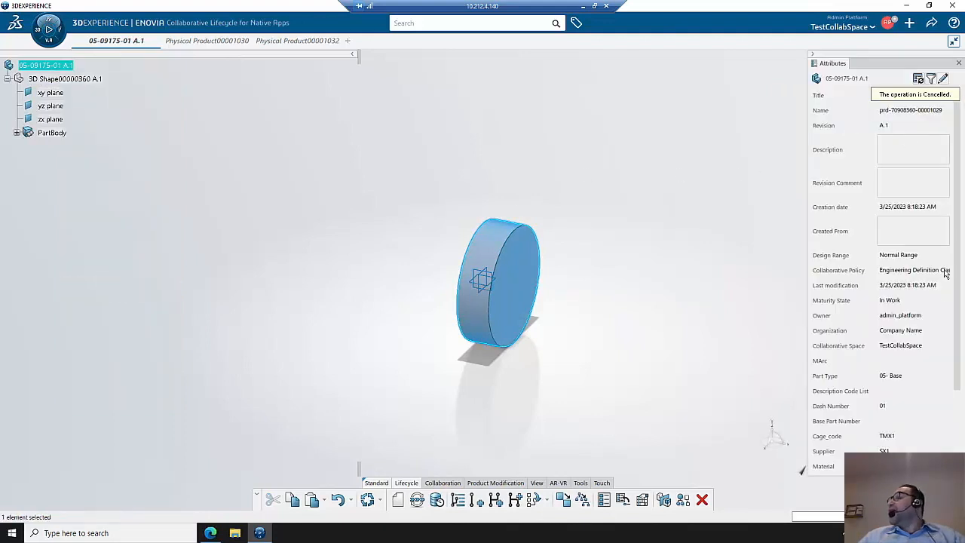
scroll(down, 3)
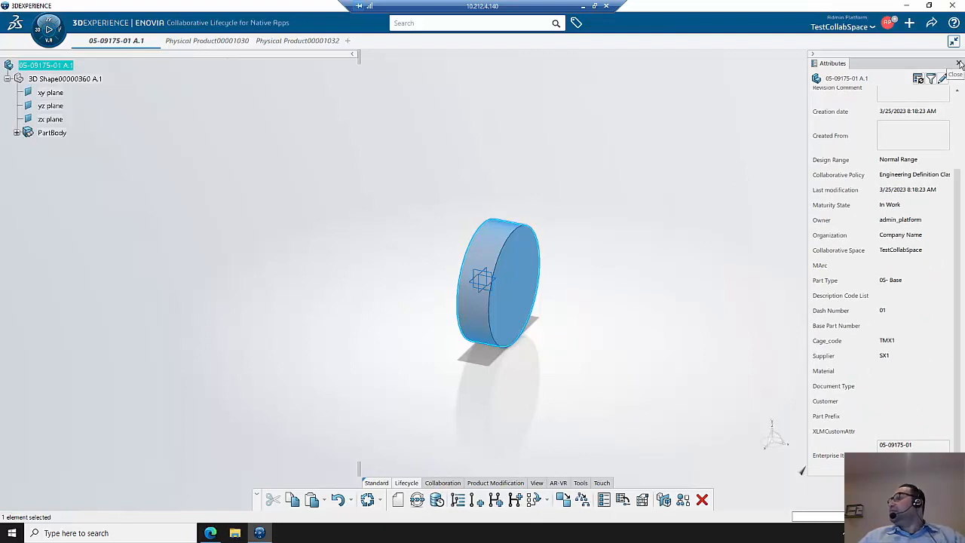
click(958, 63)
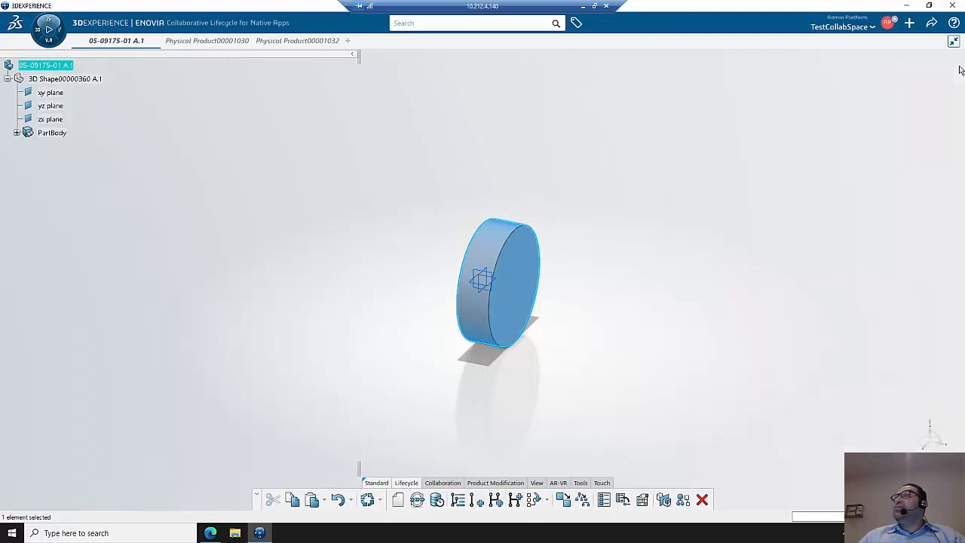
mouse_move(220, 39)
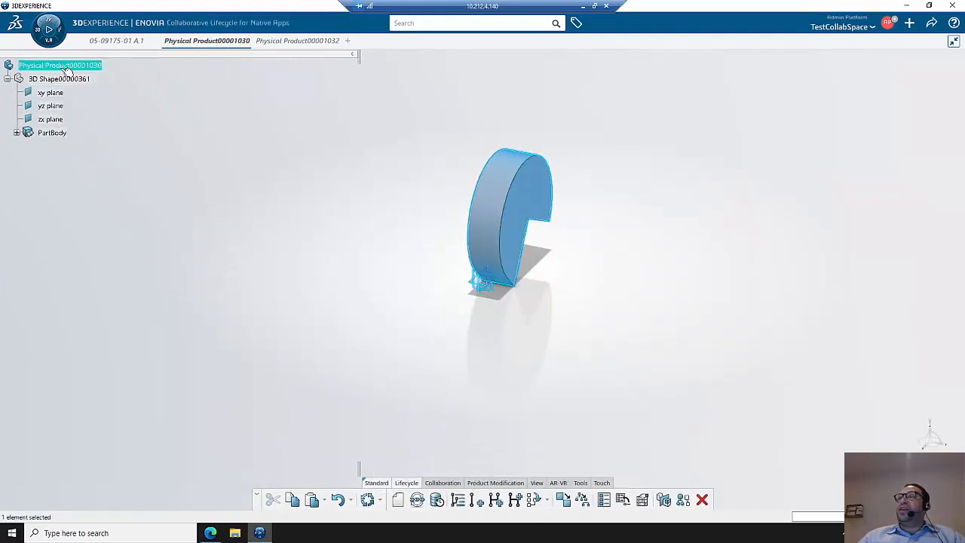
Set the second product's Part Type to 05- Base and Dash Number to 01
right_click(68, 67)
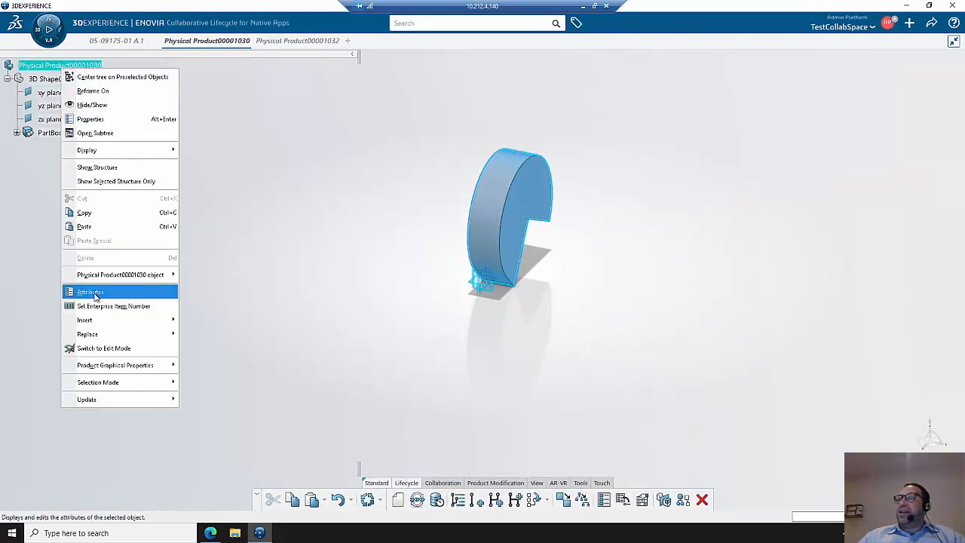
click(89, 292)
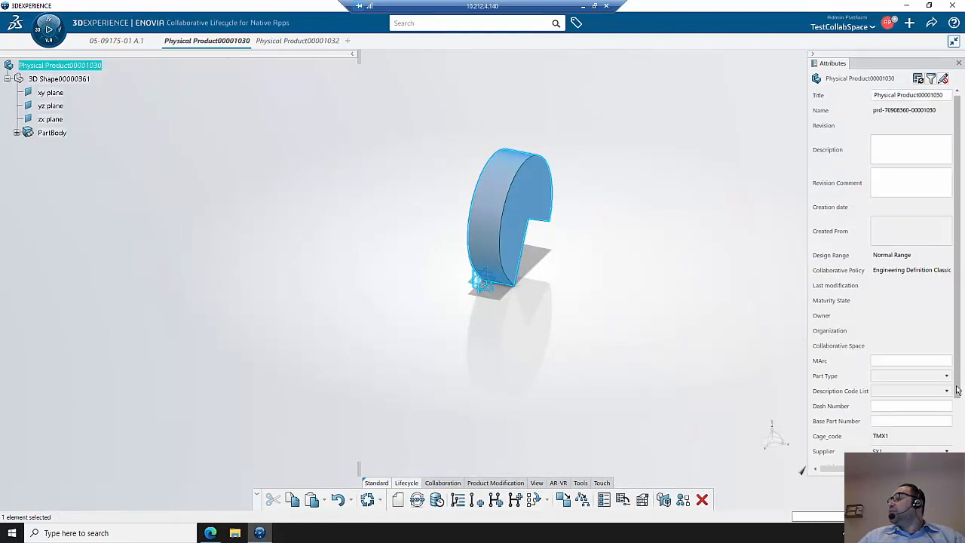
click(944, 375)
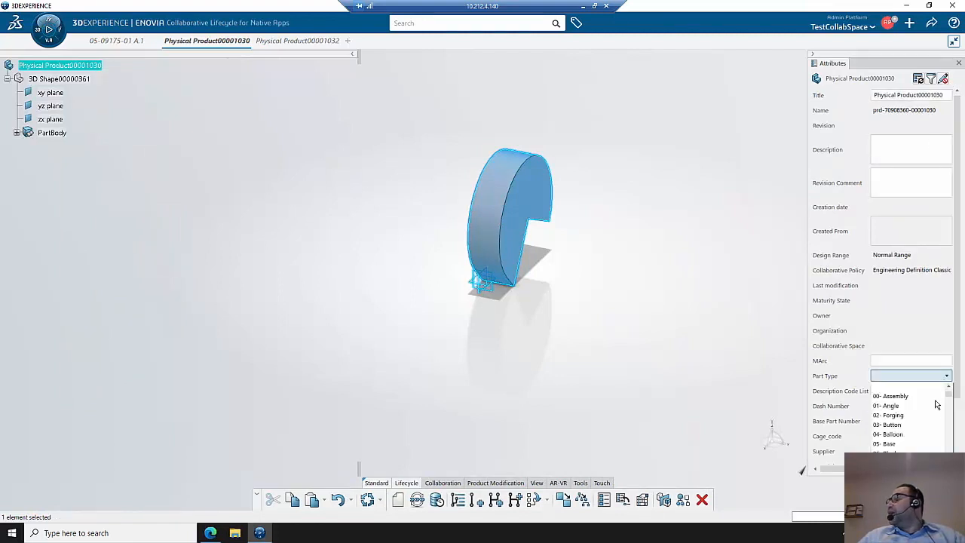
click(887, 444)
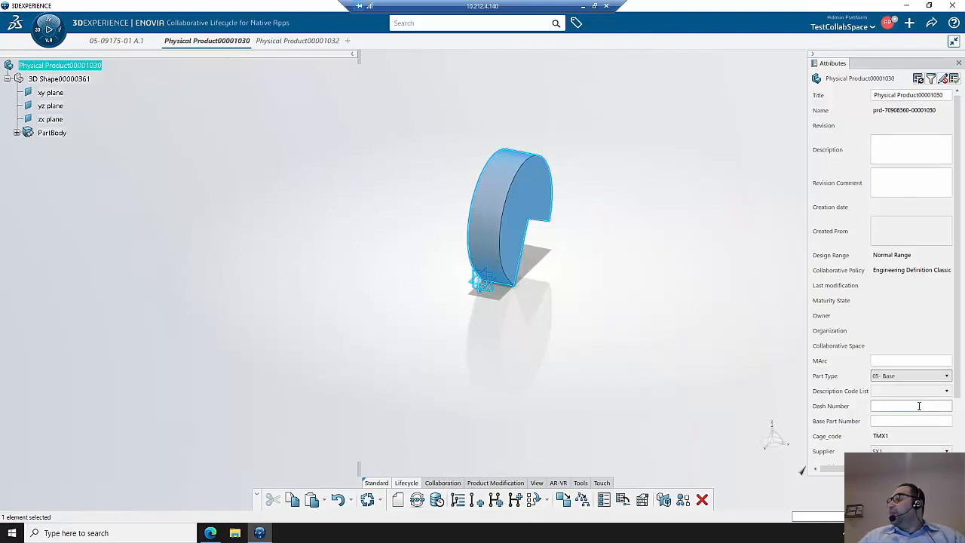
text(01)
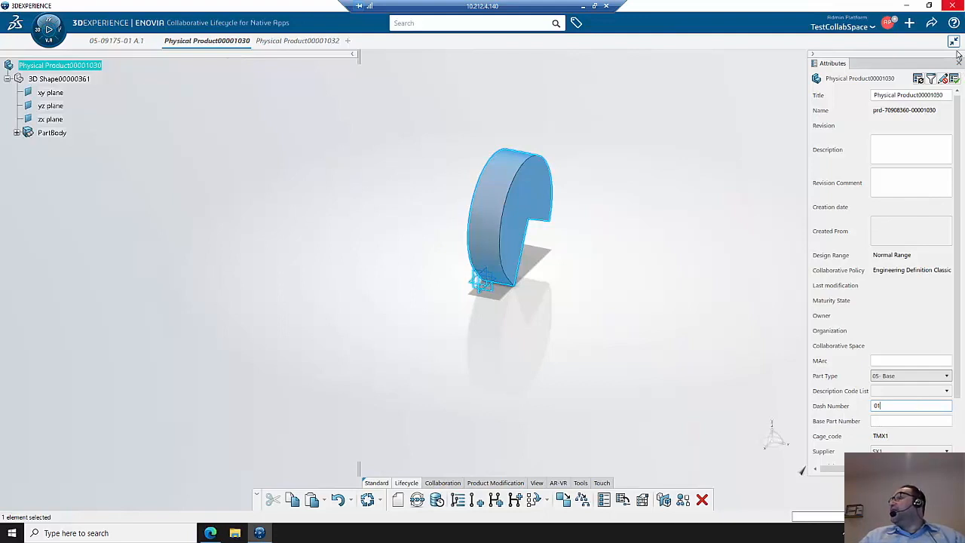
click(947, 79)
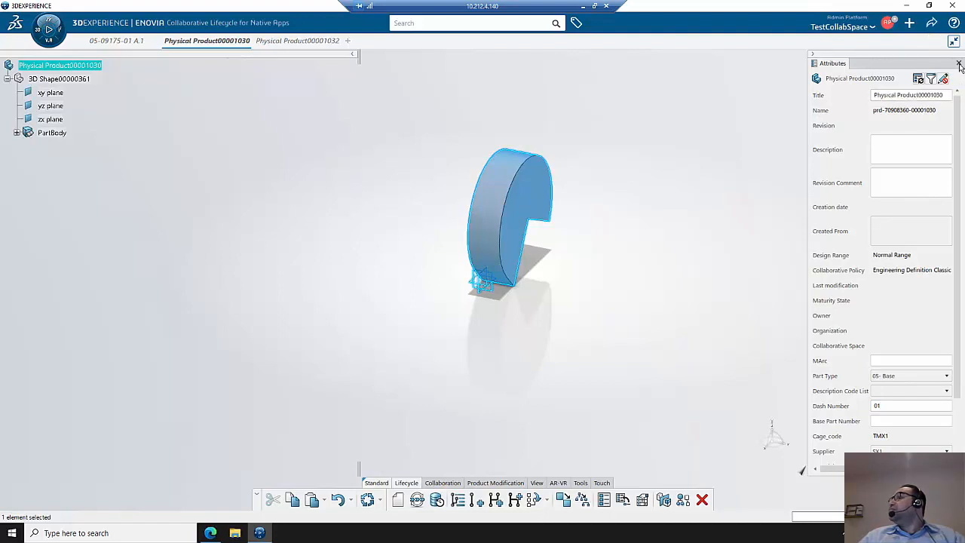
Save the second product
click(926, 24)
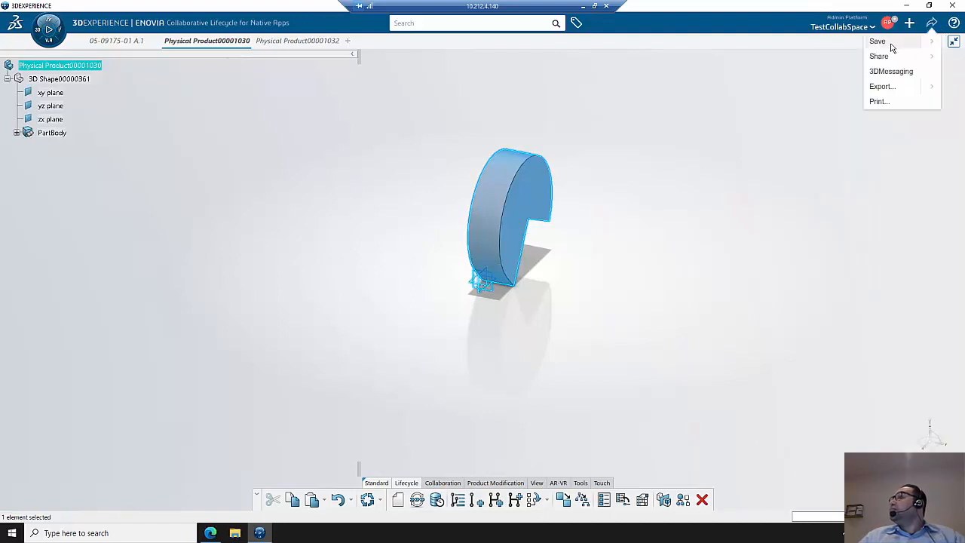
click(878, 42)
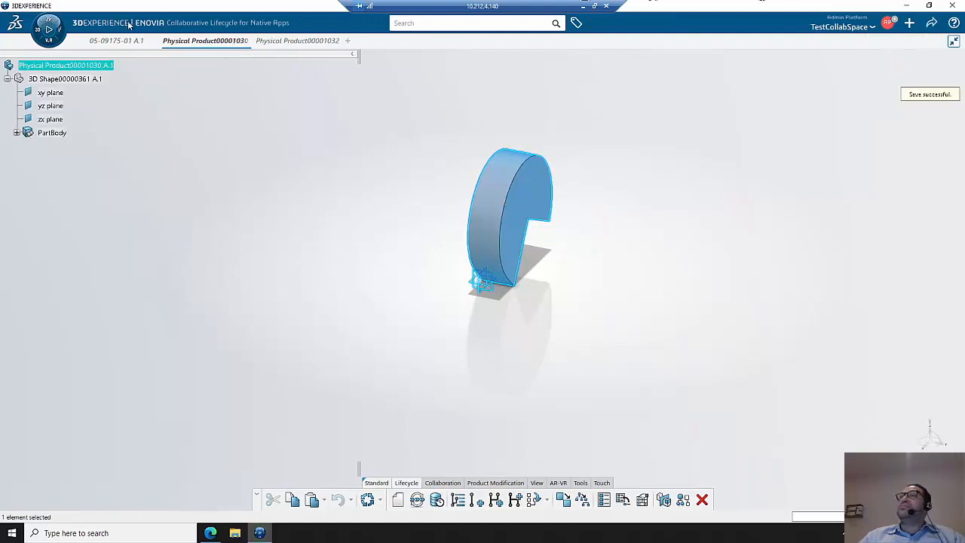
Set the enterprise item number so the second part becomes 05-09176-01
right_click(63, 65)
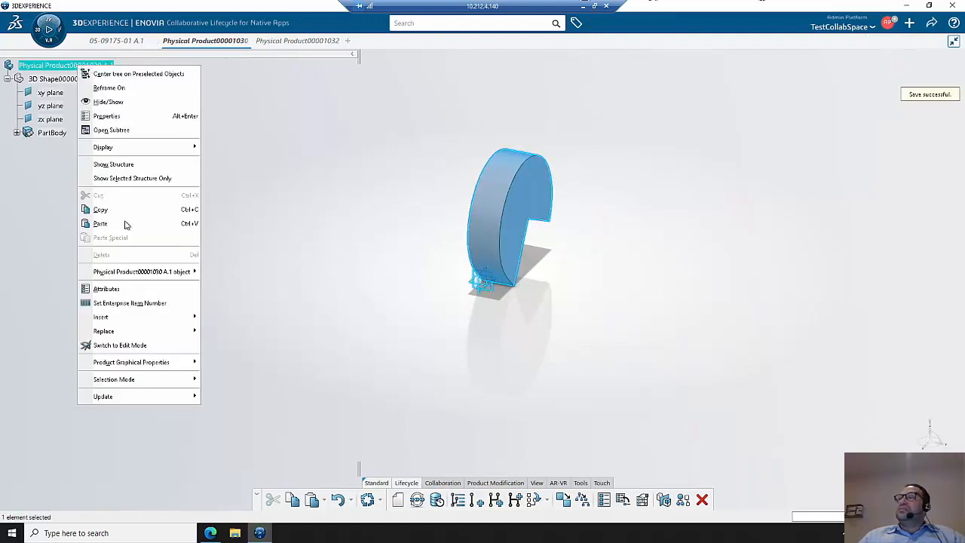
mouse_move(135, 303)
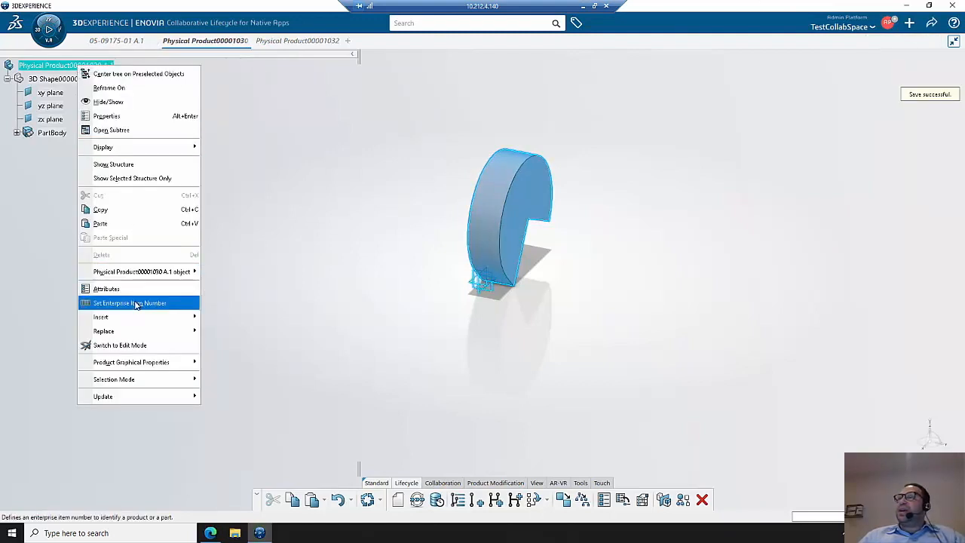
click(135, 303)
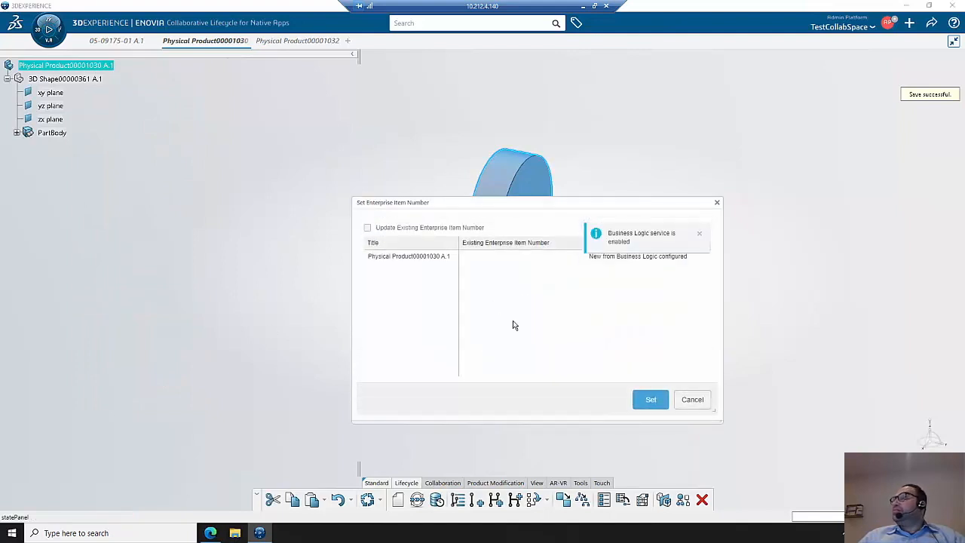
click(650, 400)
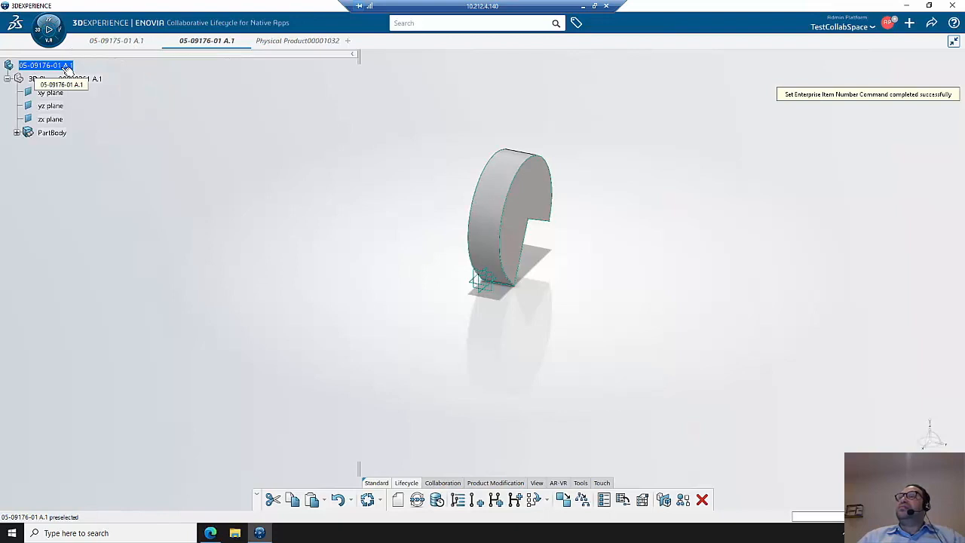
Set the box product's Part Type and Dash Number 01 in its attributes
click(304, 41)
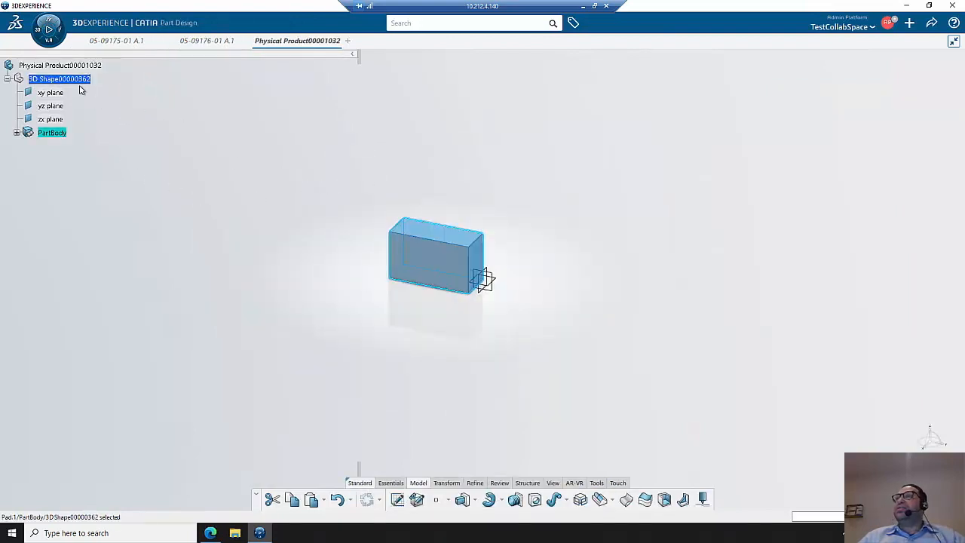
right_click(59, 65)
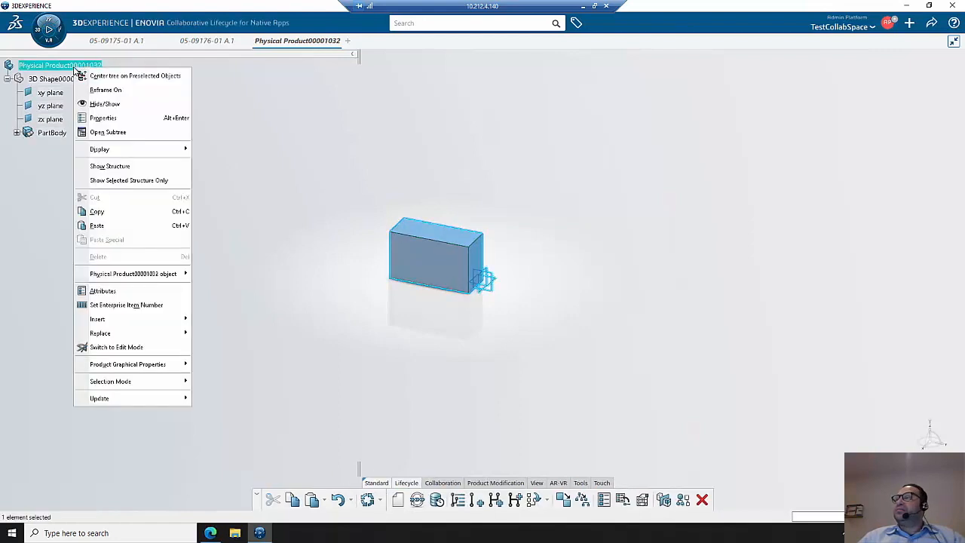
mouse_move(103, 289)
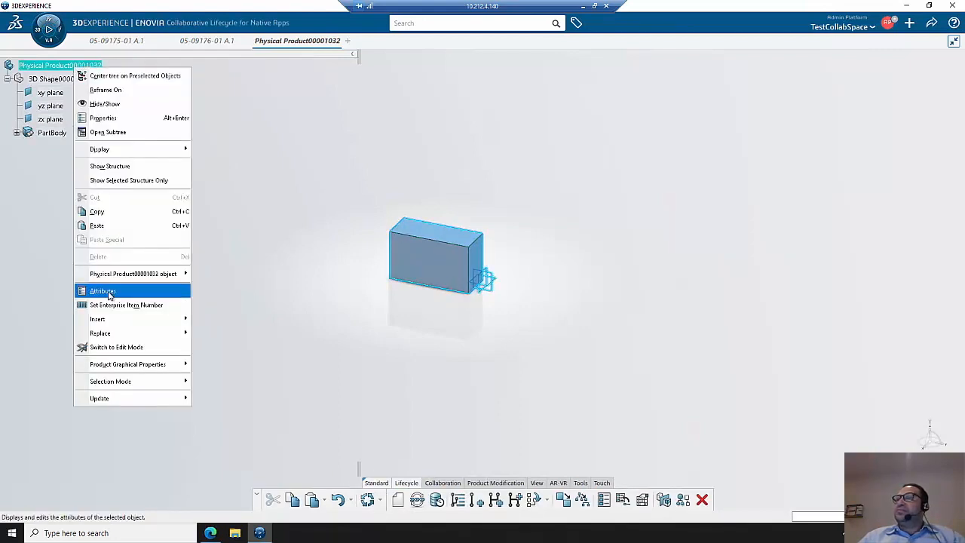
click(103, 290)
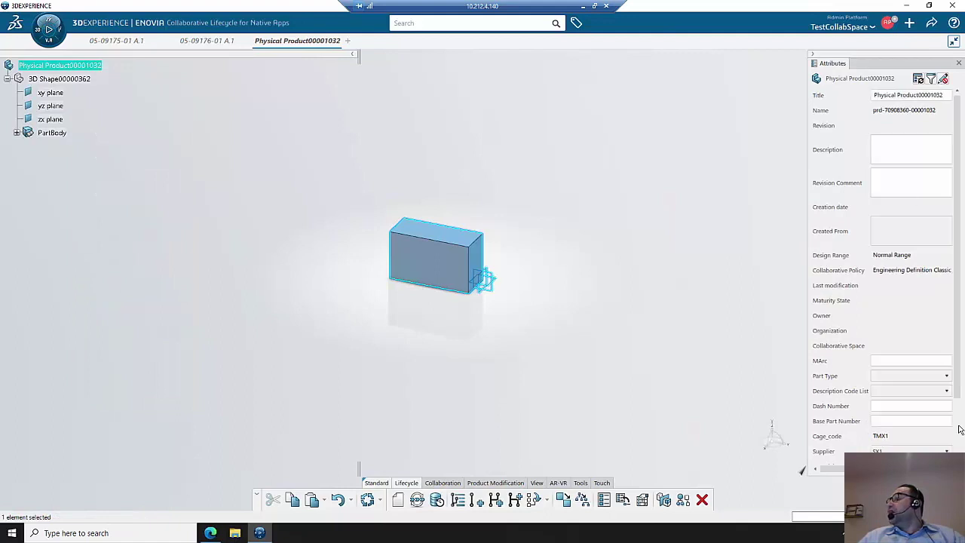
mouse_move(950, 385)
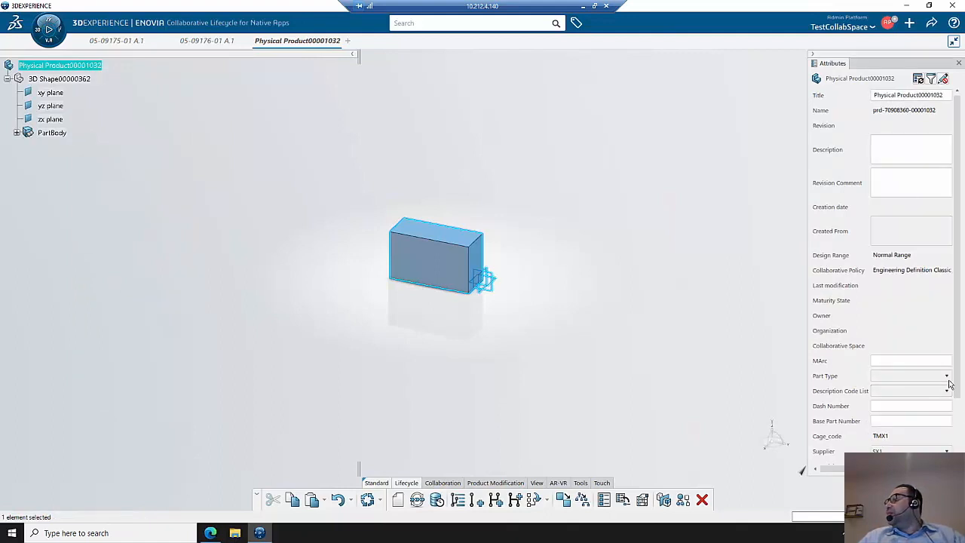
click(947, 375)
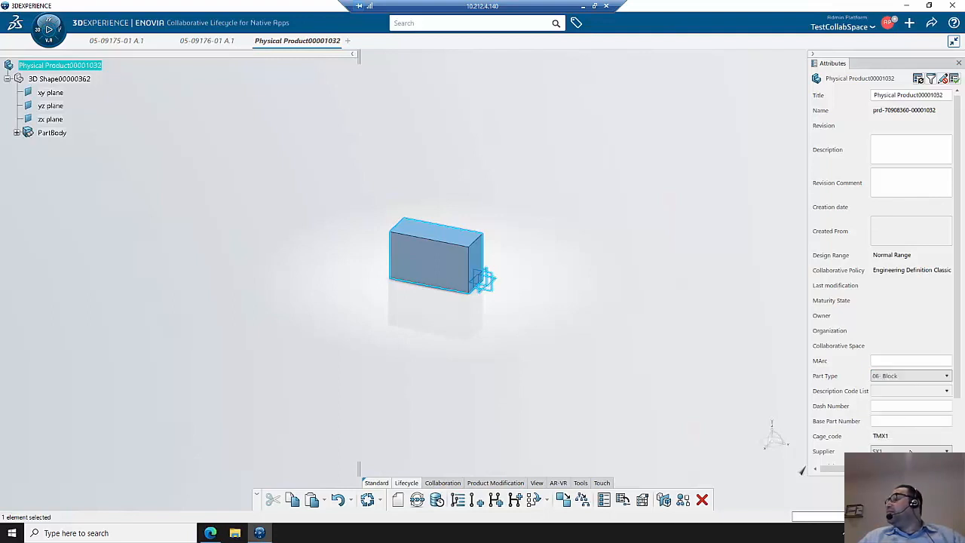
click(911, 406)
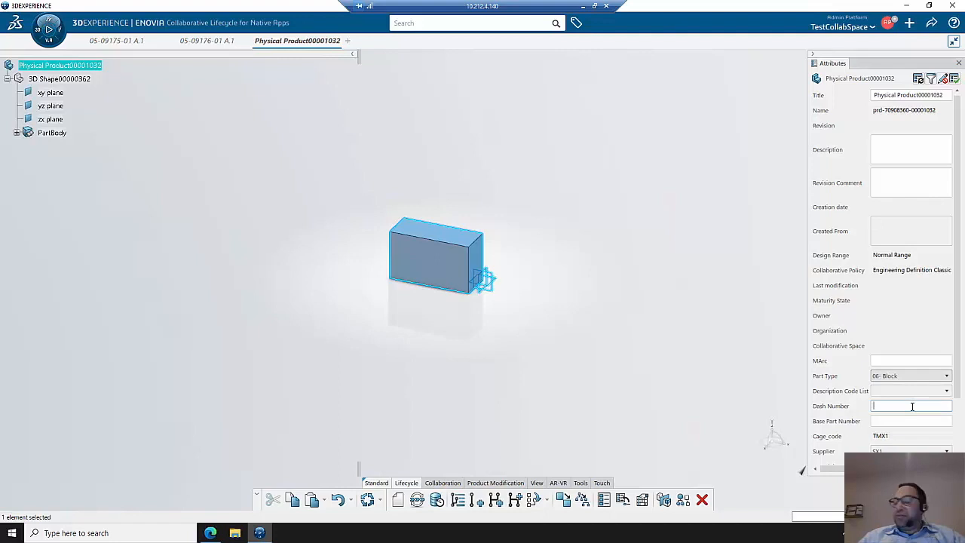
text(01)
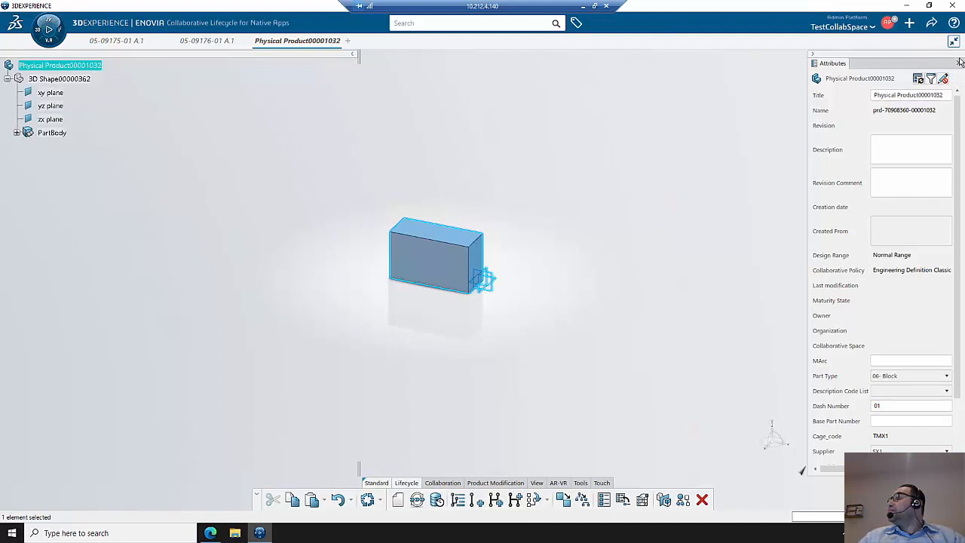
Save the box part's attribute changes
click(926, 24)
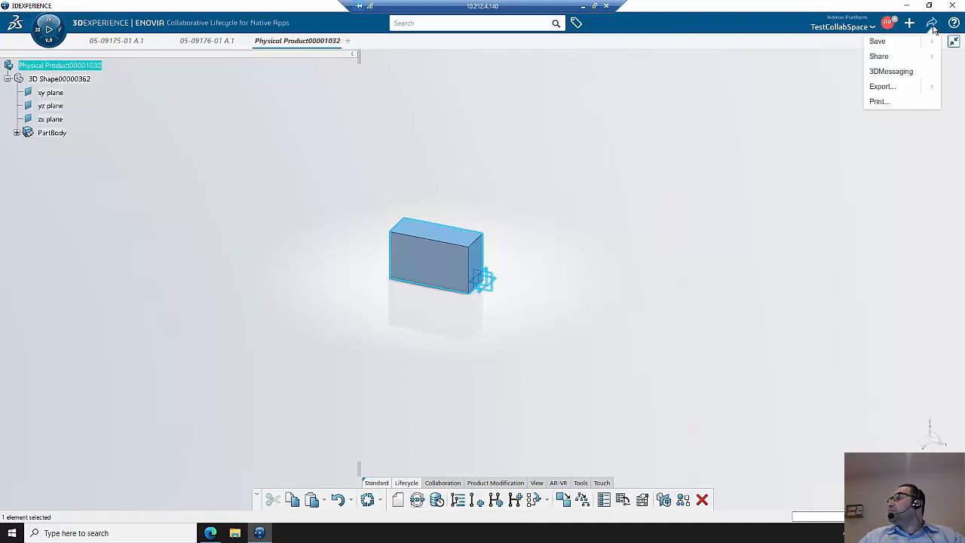
click(877, 42)
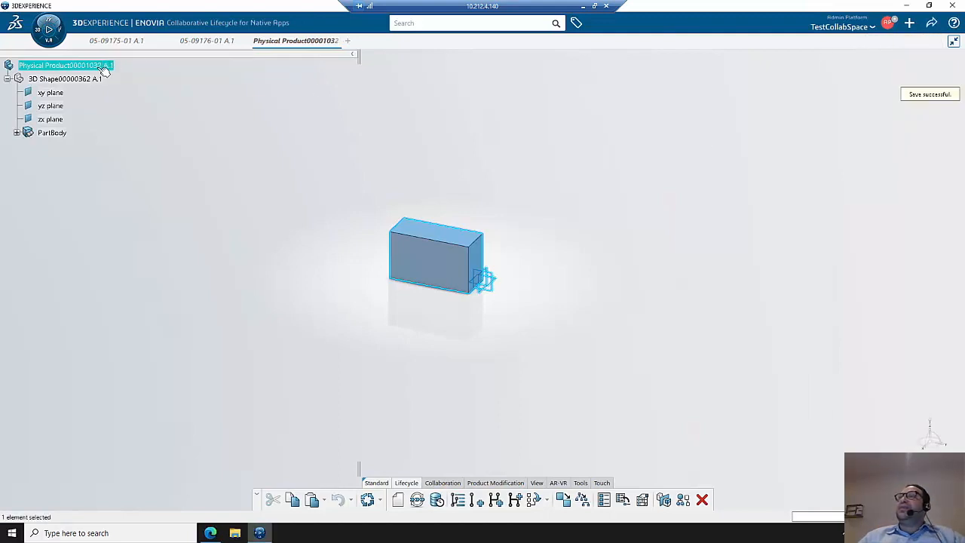
Set the enterprise item number so the box part becomes 06-09185-01
right_click(68, 65)
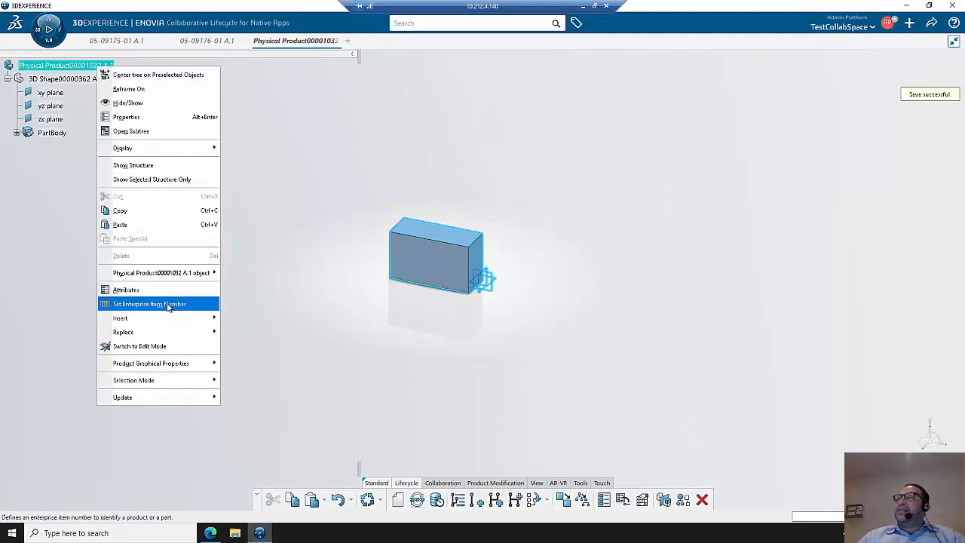
click(151, 304)
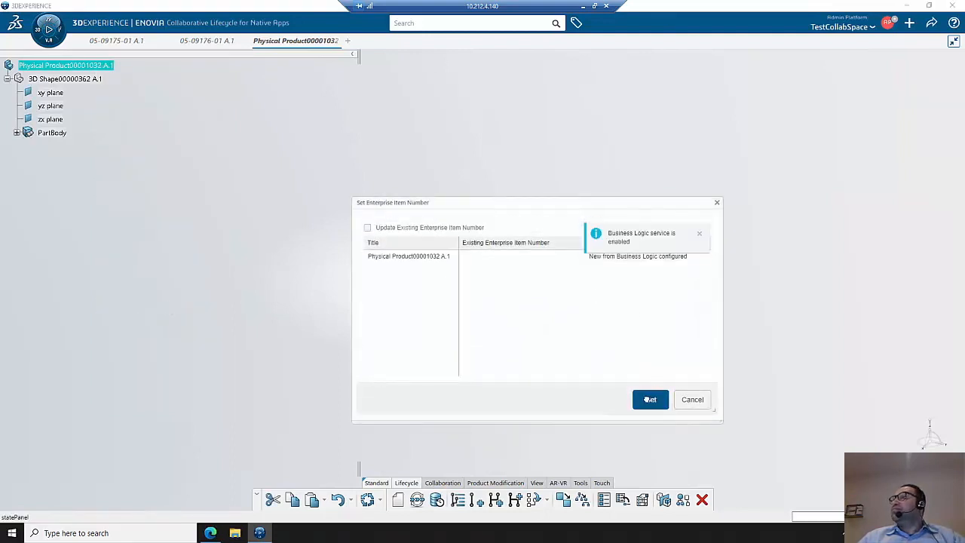
click(650, 400)
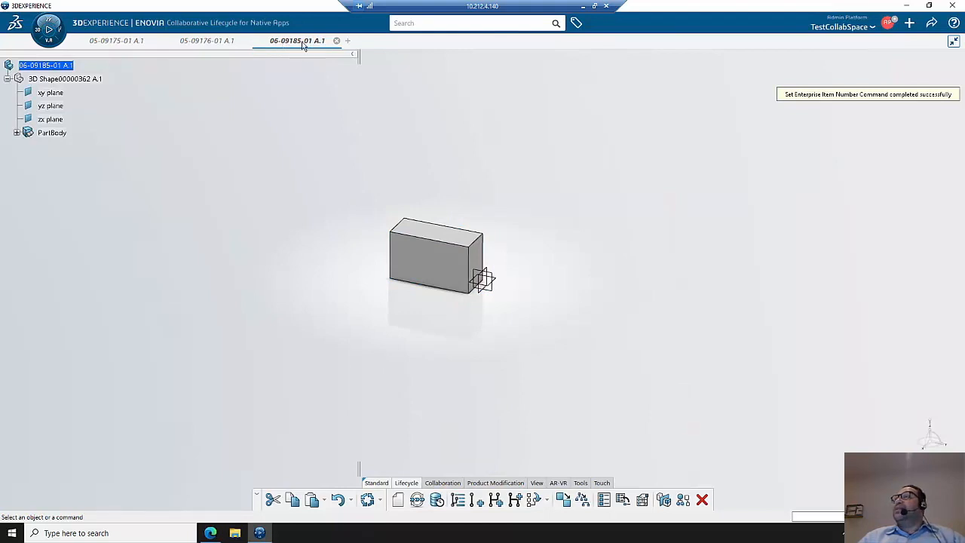
mouse_move(278, 45)
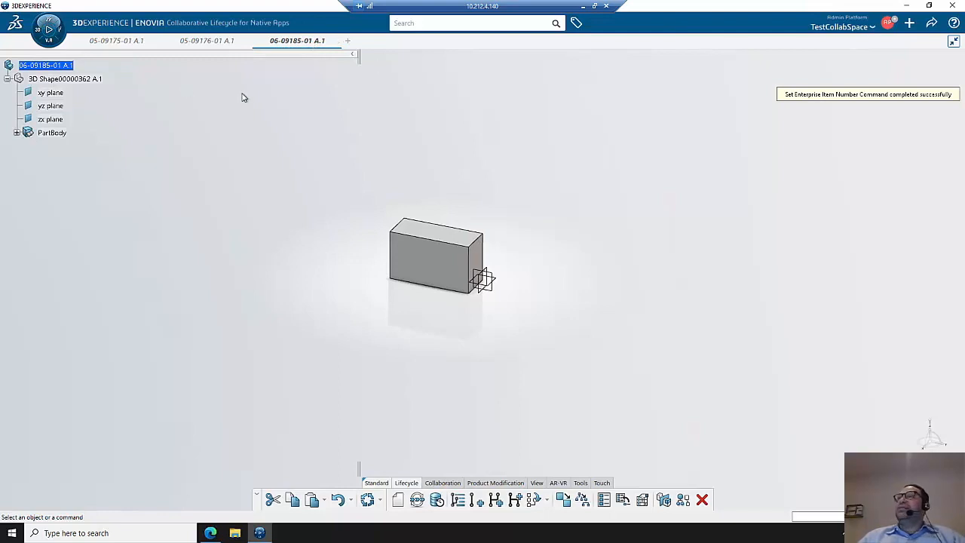
Check the new title 06-09185-01 in Properties and close without changes
right_click(44, 65)
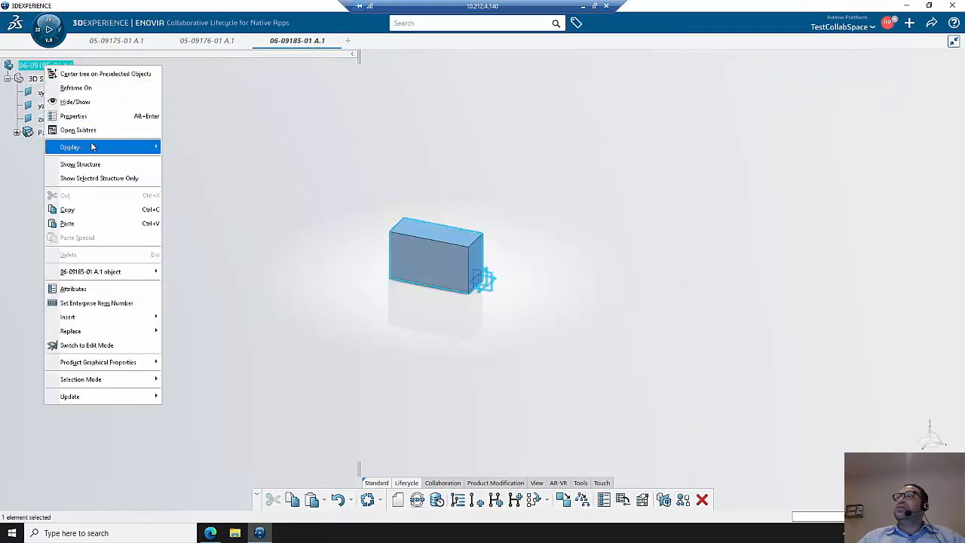
click(73, 116)
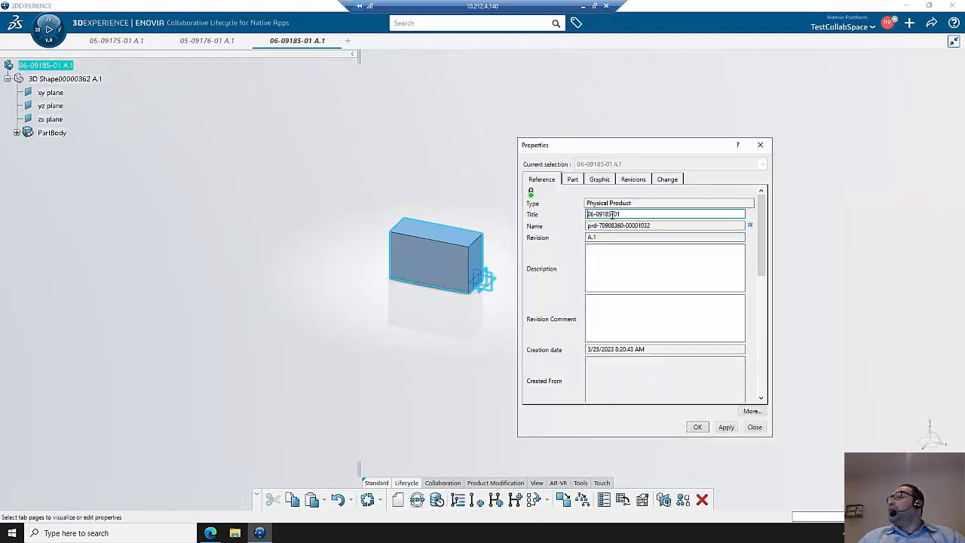
double_click(602, 214)
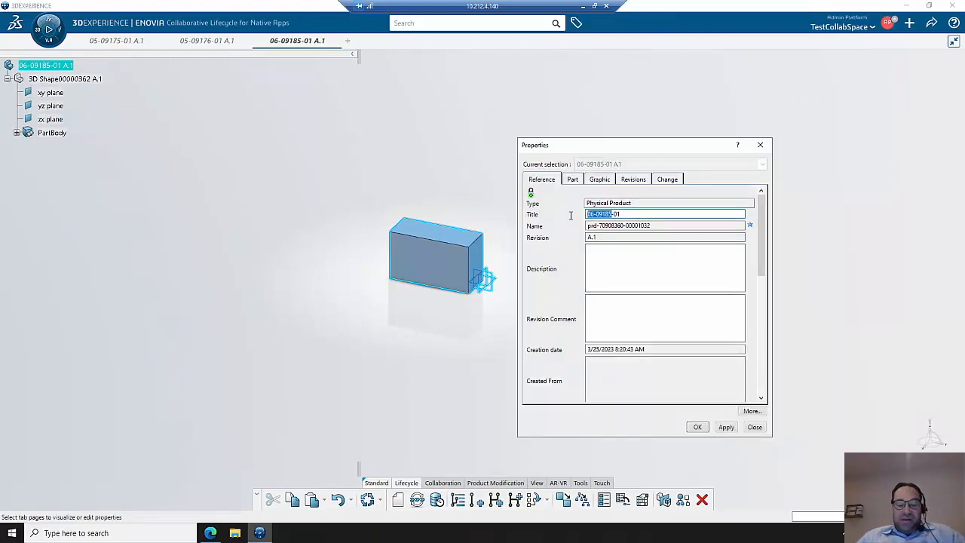
click(754, 427)
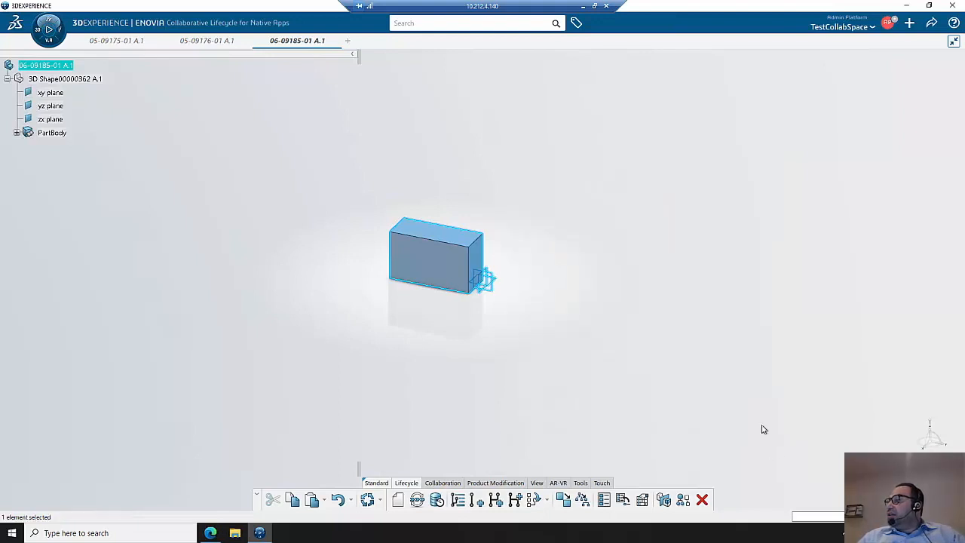
mouse_move(504, 158)
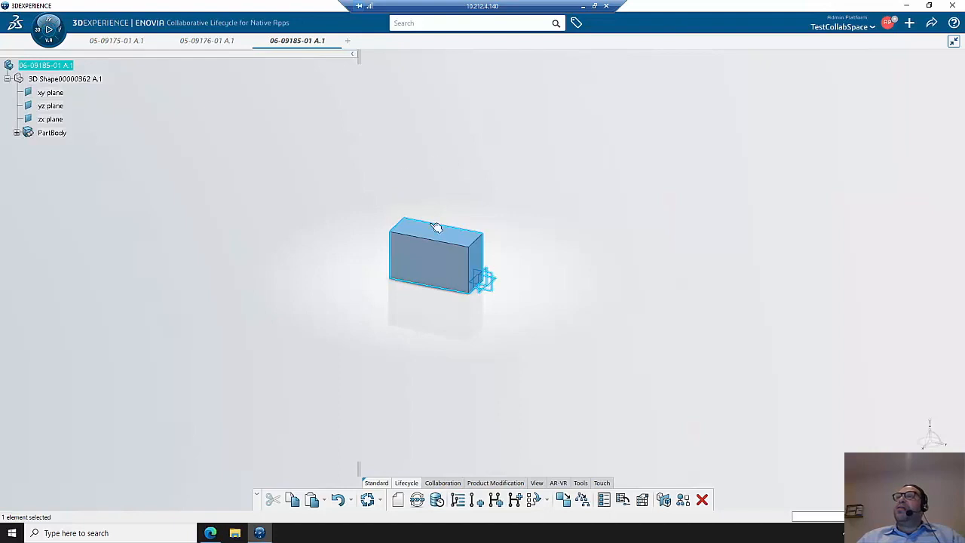
mouse_move(146, 222)
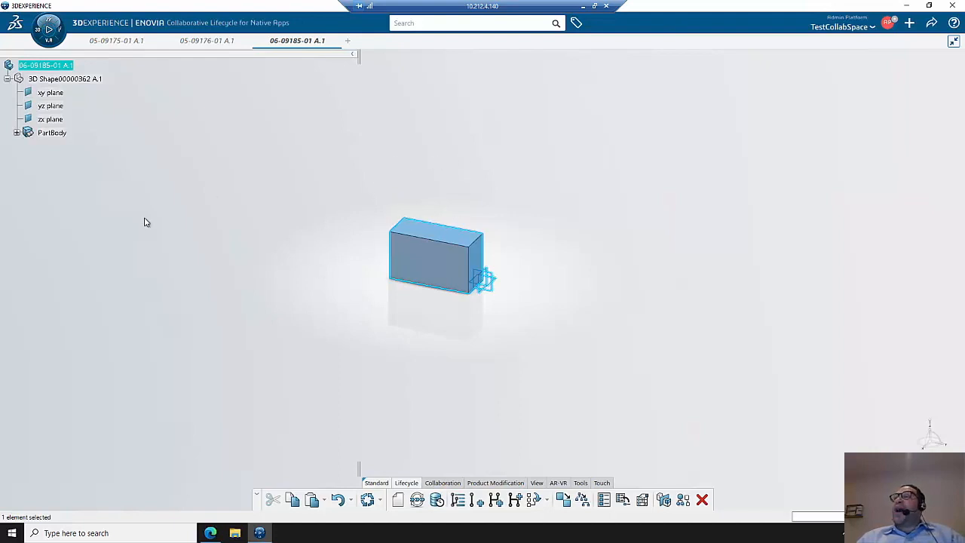
mouse_move(409, 264)
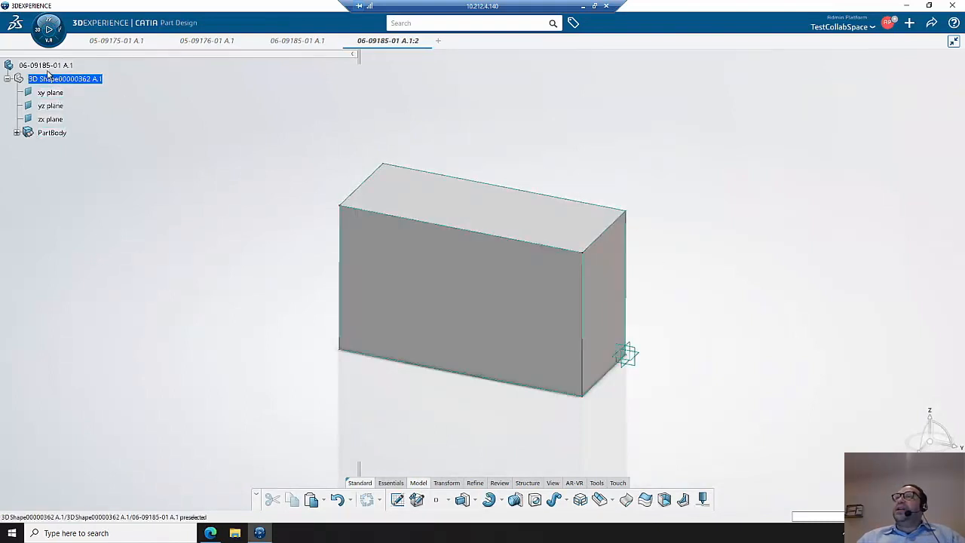
Give the duplicated part Base Part Number 06-09185 and Dash Number 02
right_click(48, 64)
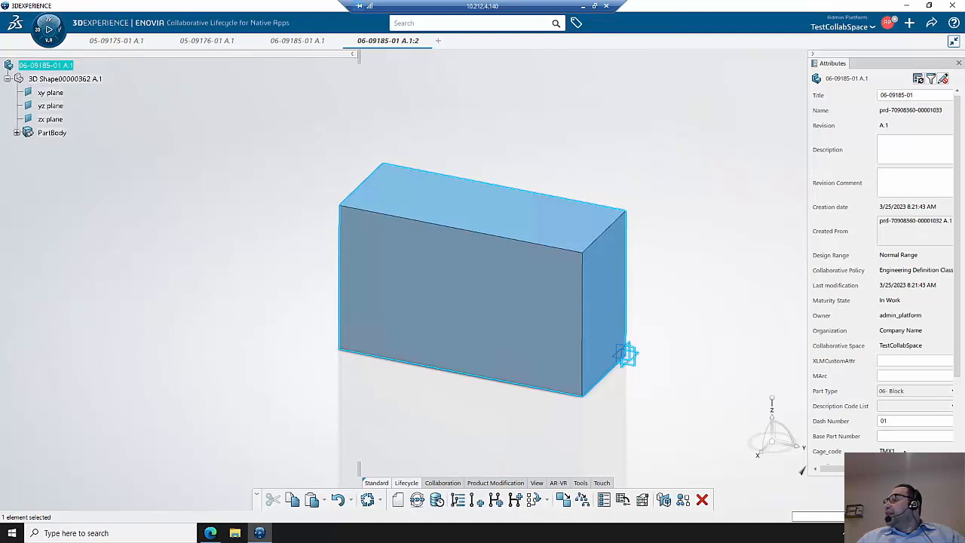
click(923, 436)
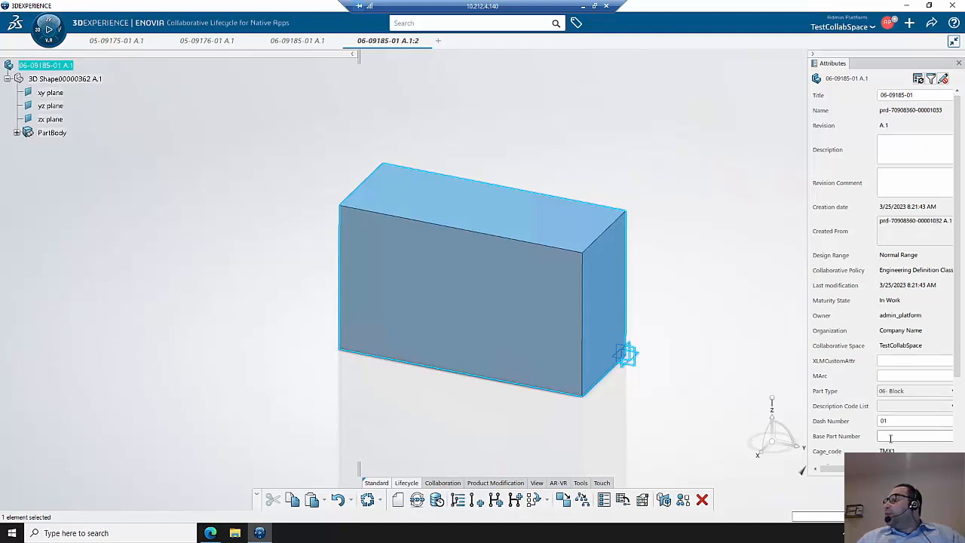
text(06-09185)
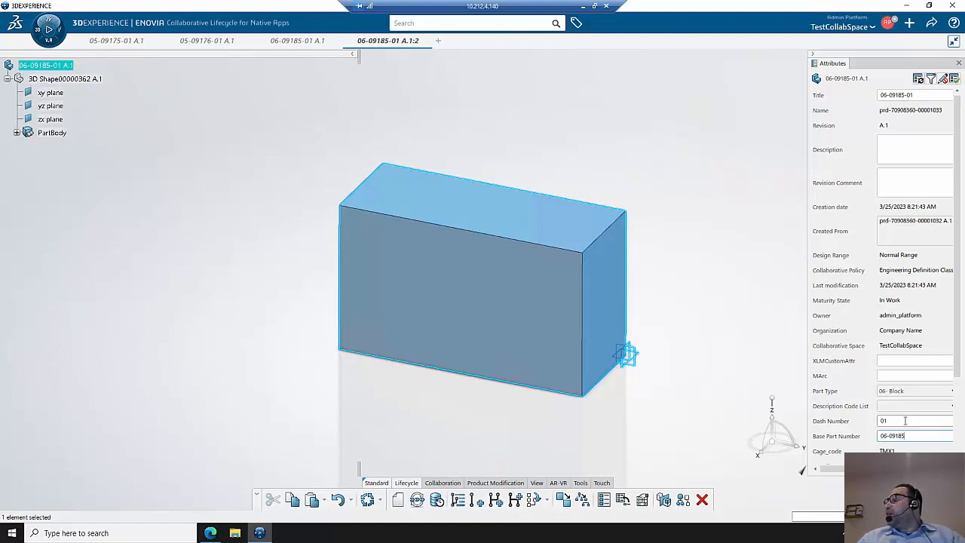
text(02)
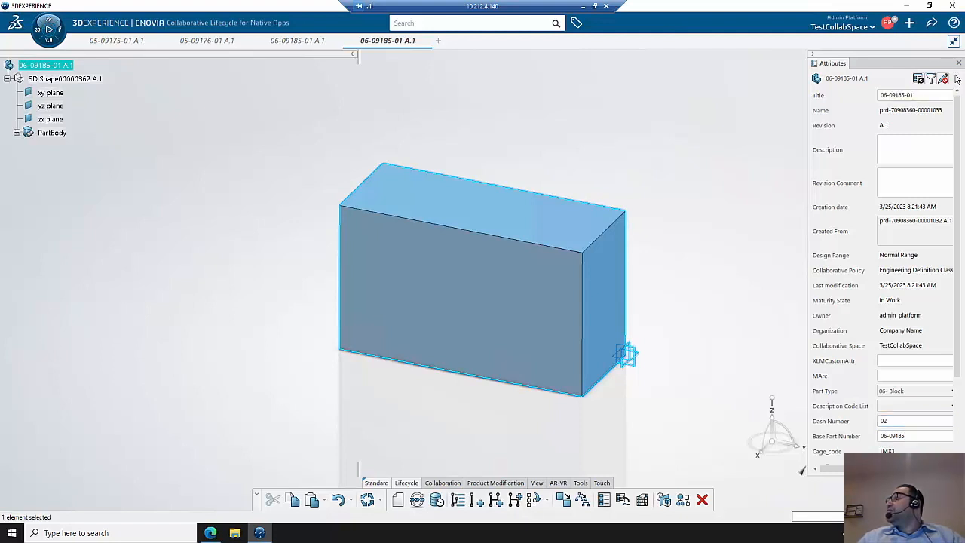
click(957, 63)
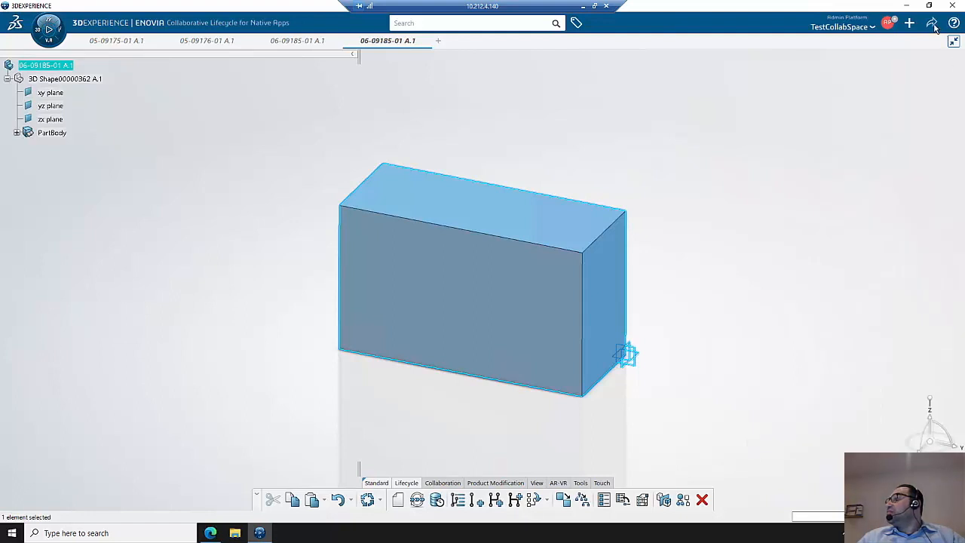
Save the duplicated part
click(931, 23)
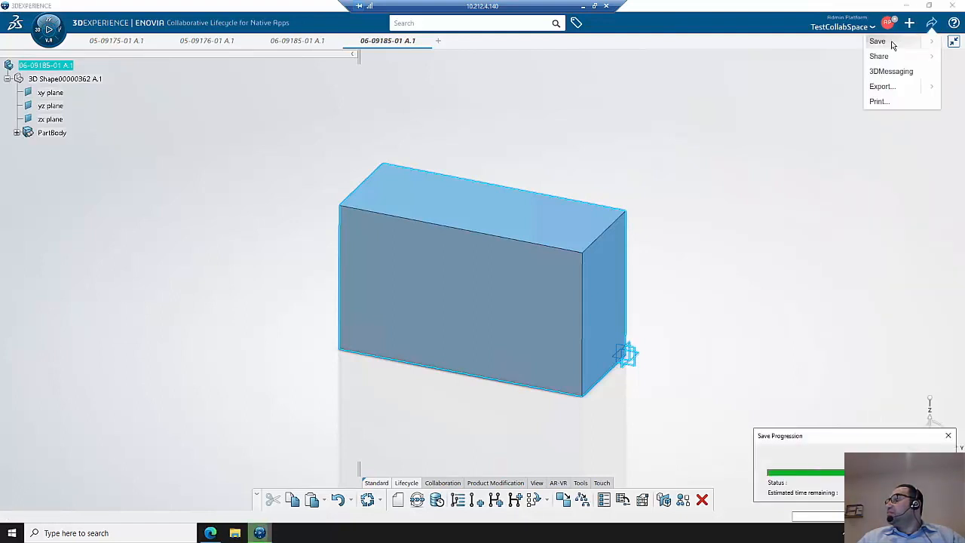
click(879, 42)
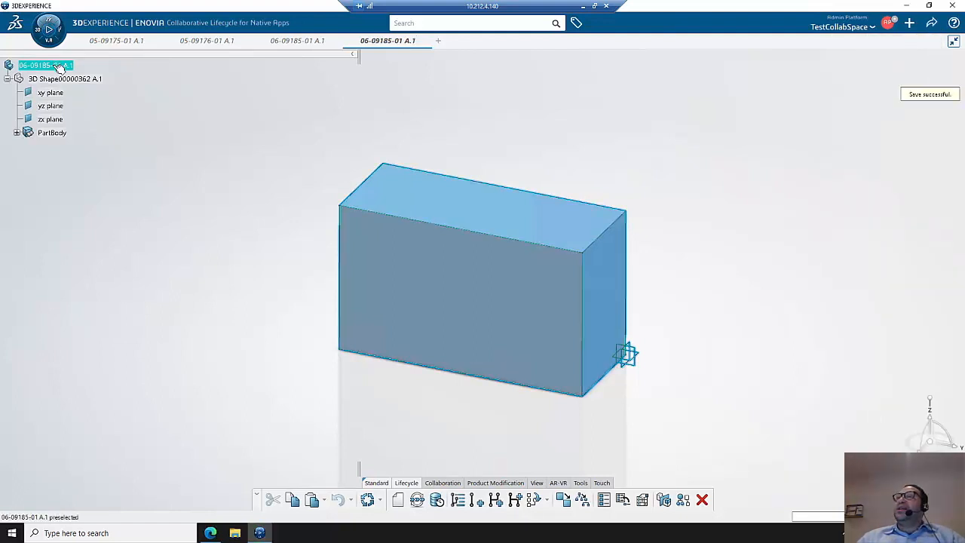
Set the enterprise item number so the duplicate becomes 06-09185-02
right_click(53, 63)
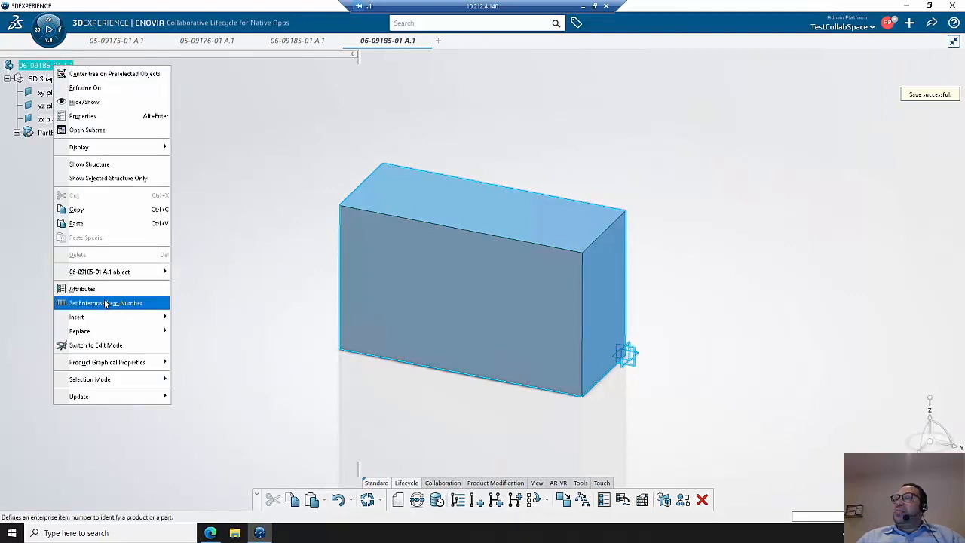
click(105, 301)
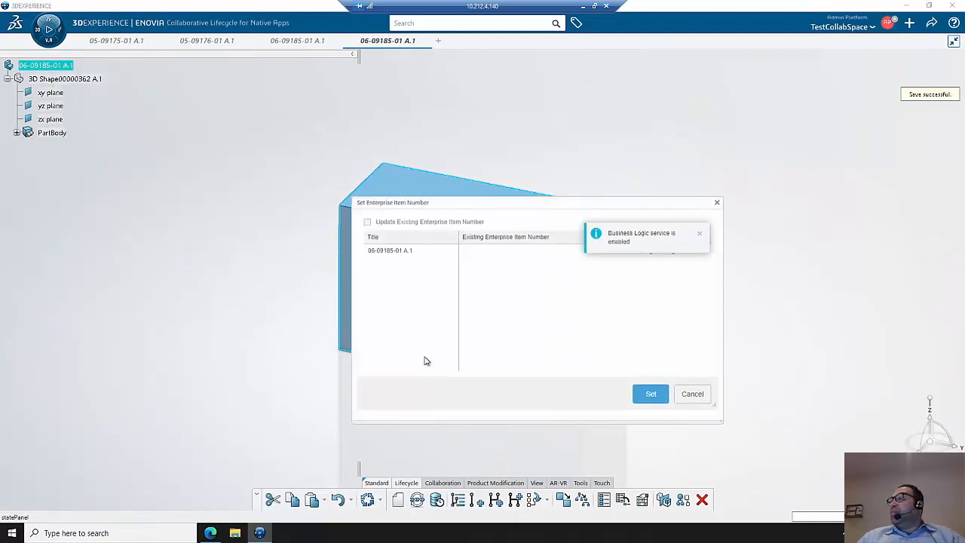
click(650, 393)
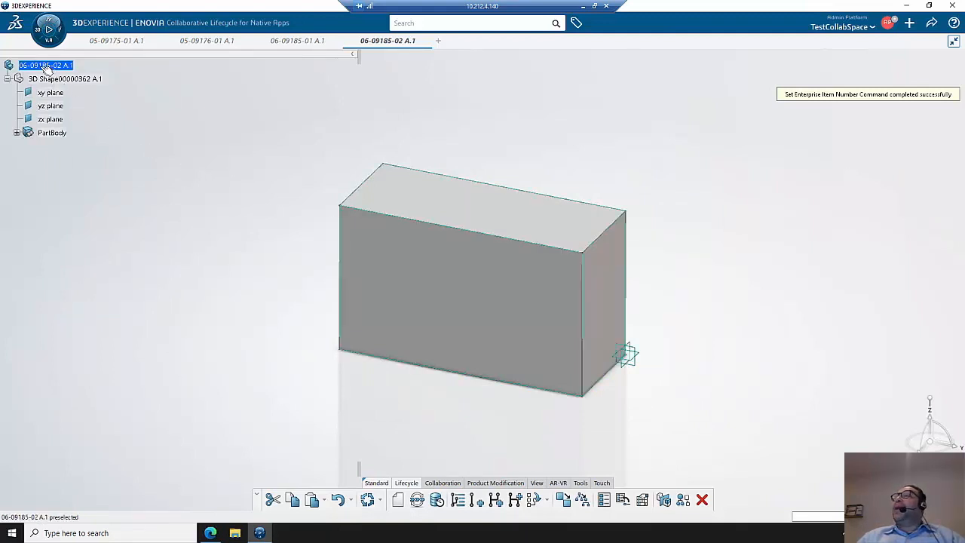
mouse_move(296, 42)
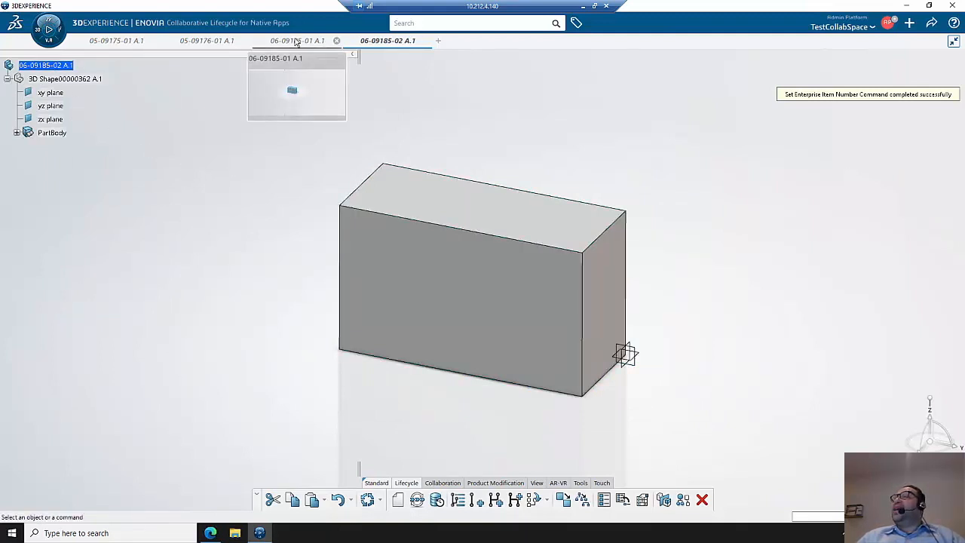
mouse_move(400, 50)
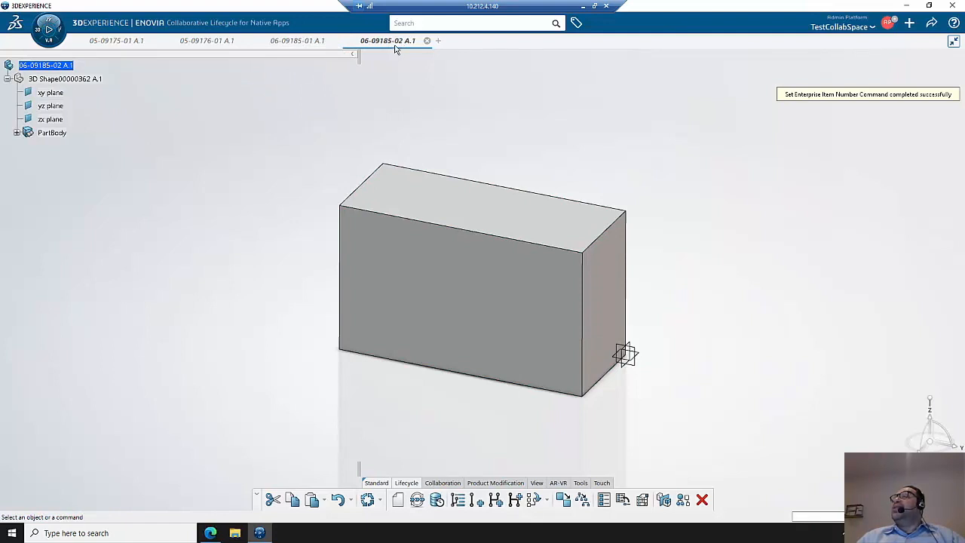
mouse_move(398, 49)
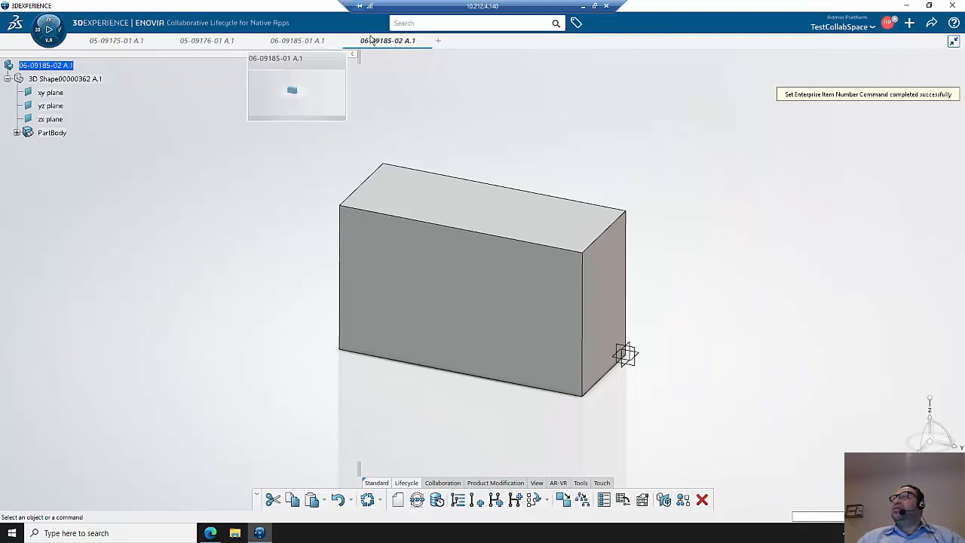
mouse_move(368, 91)
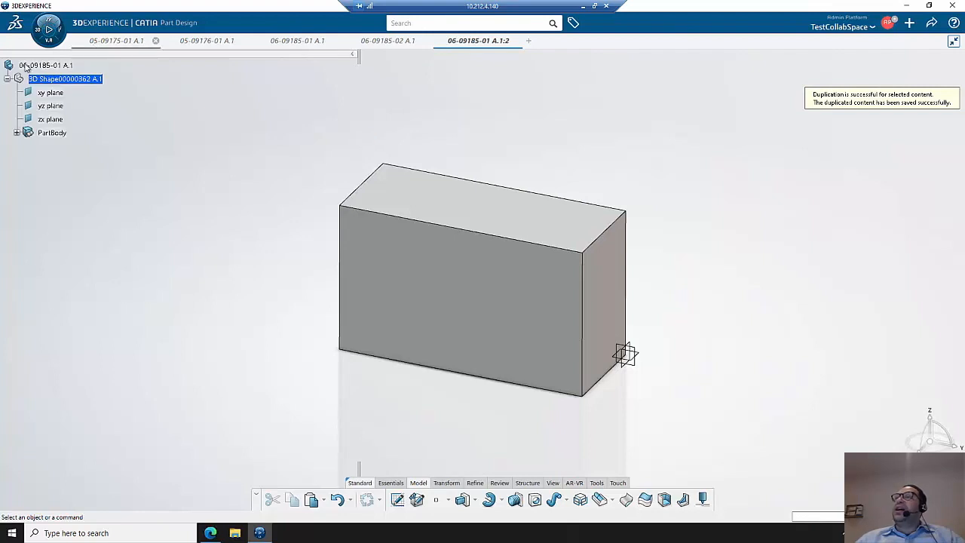
Inspect the new duplicate's attributes, including Base Part Number 06-09185
right_click(64, 79)
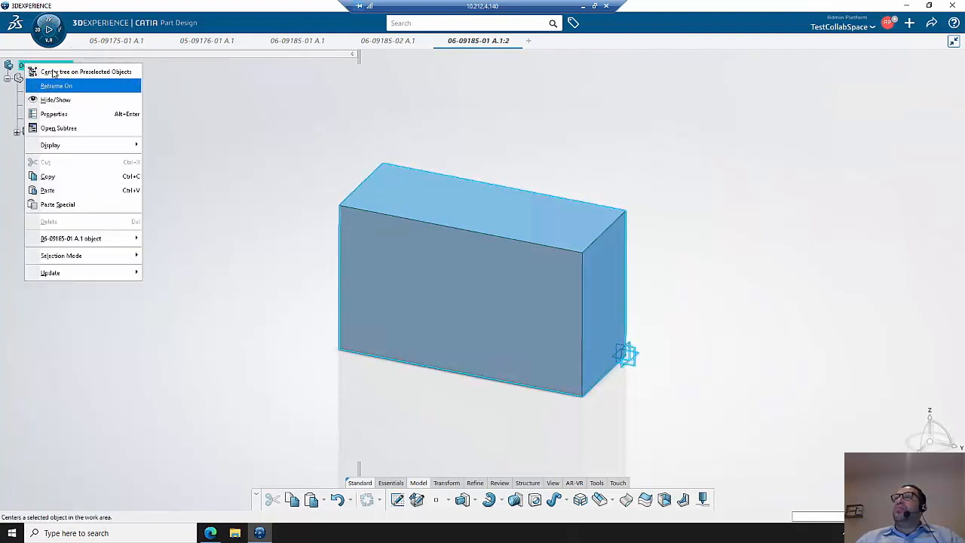
click(53, 89)
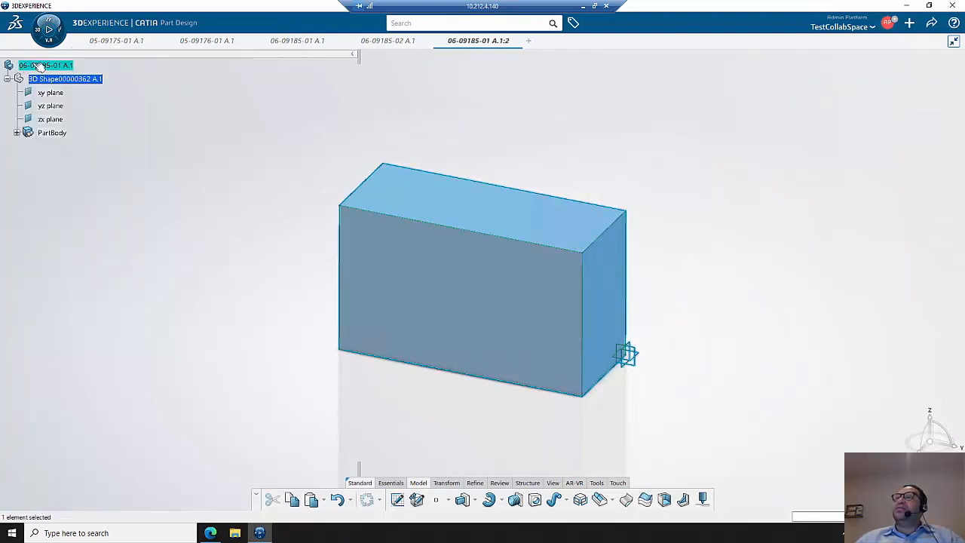
right_click(45, 63)
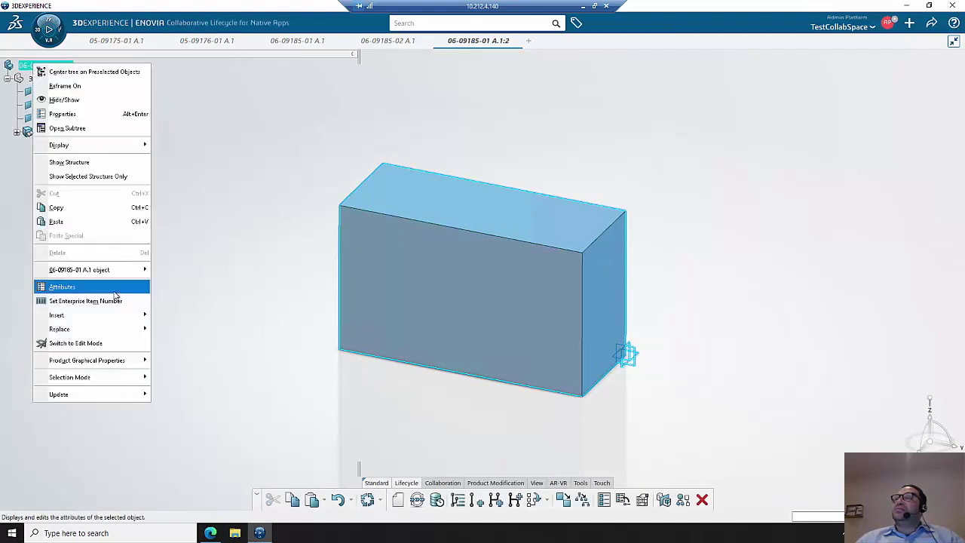
click(63, 286)
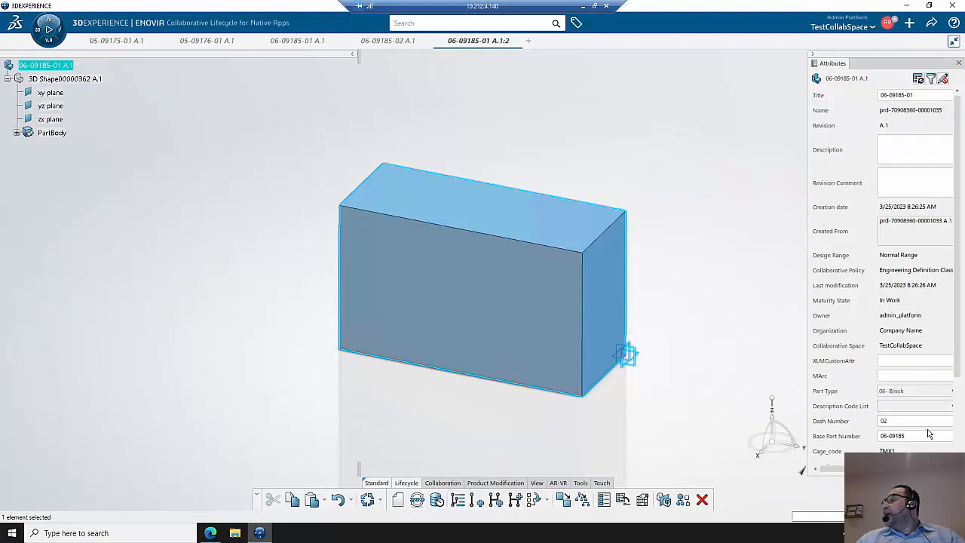
click(917, 436)
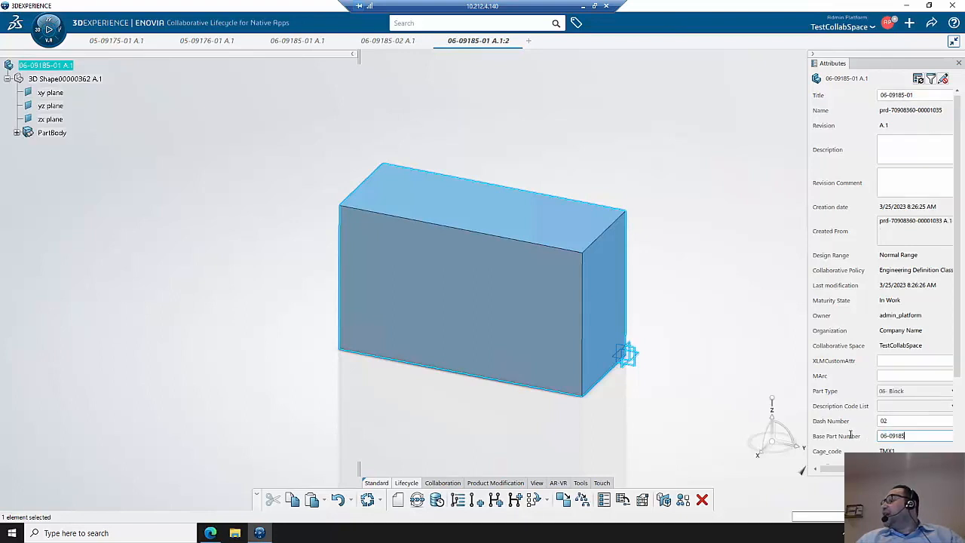
click(914, 421)
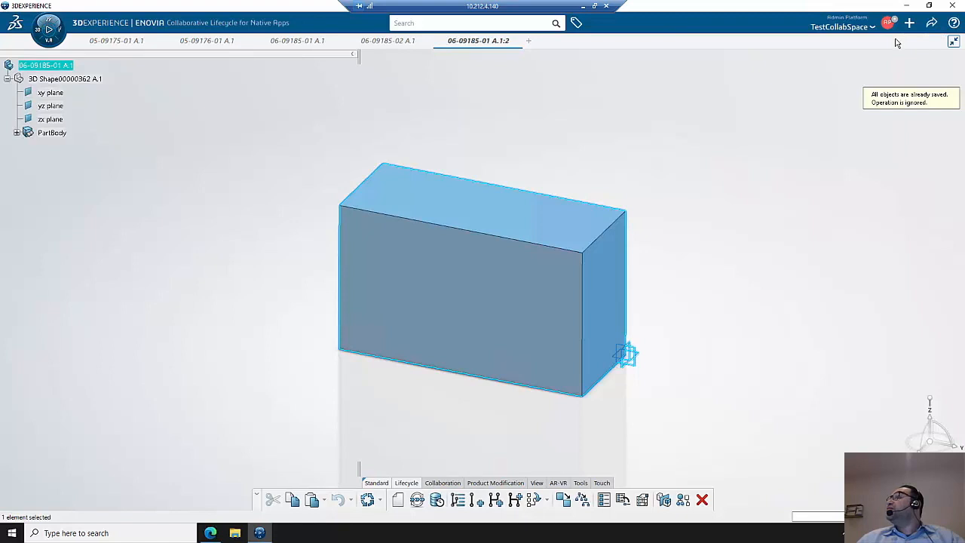
mouse_move(133, 53)
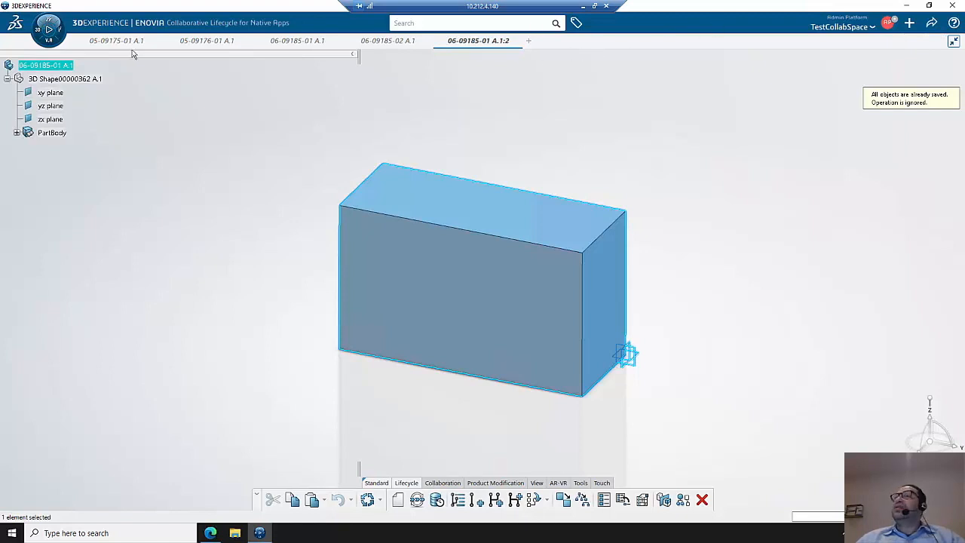
Attempt Set Enterprise Item Number on the duplicate; 06-09185-02 already exists, so cancel
right_click(45, 65)
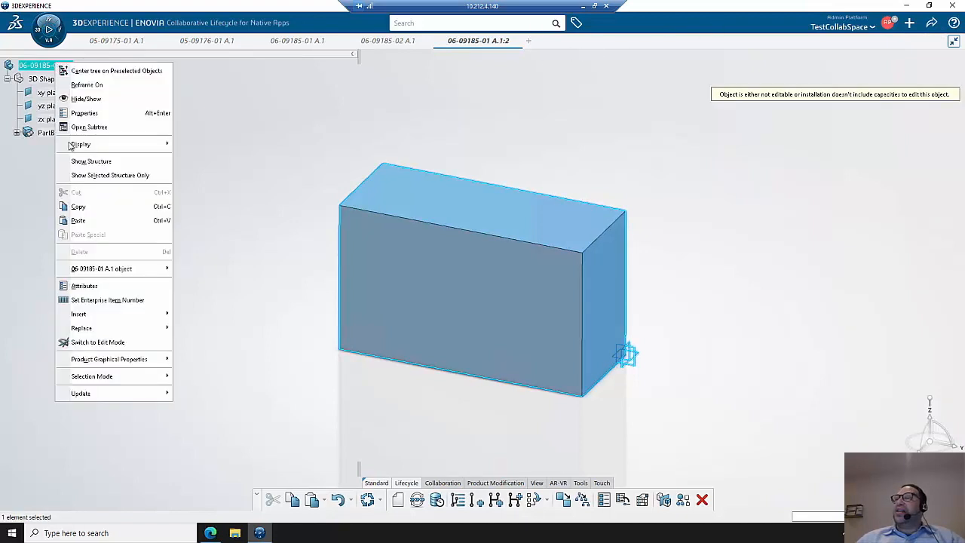
click(112, 298)
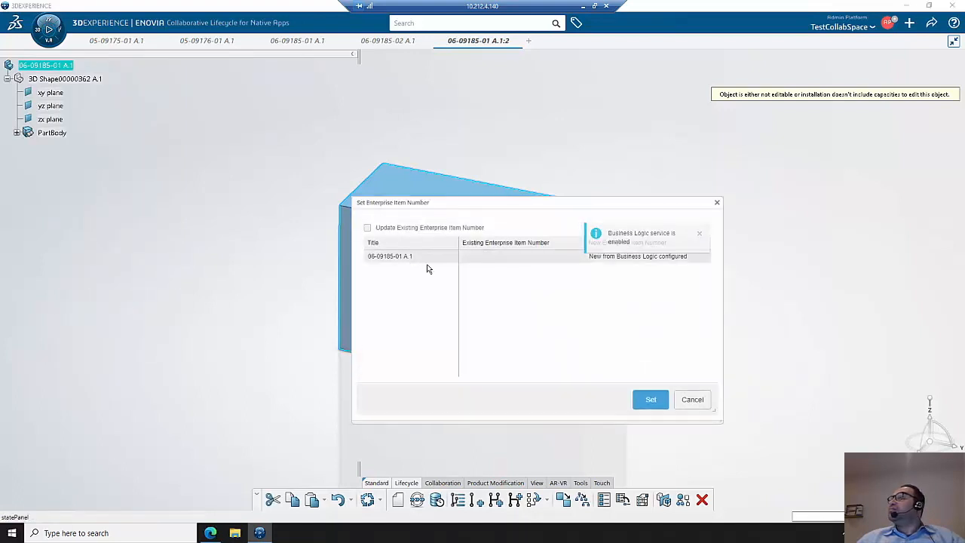
click(650, 400)
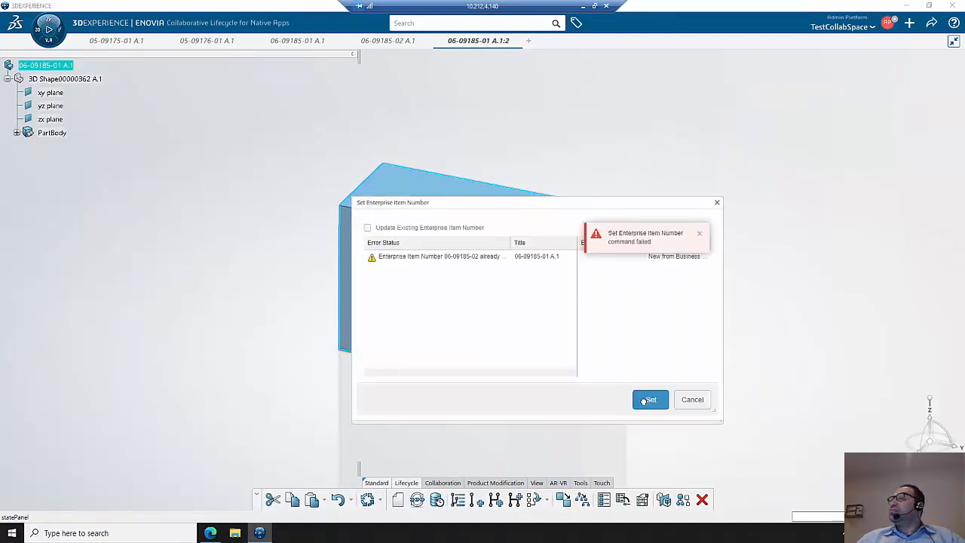
mouse_move(567, 279)
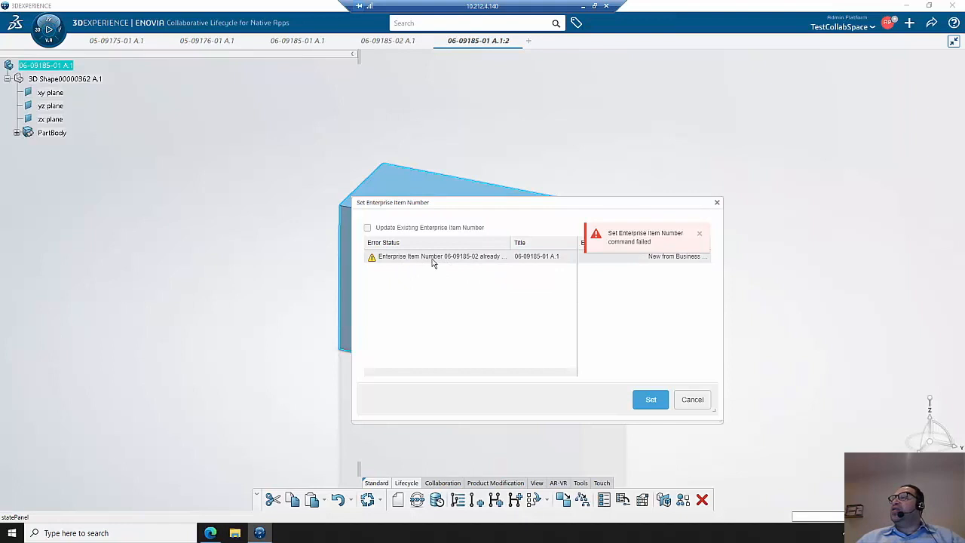
mouse_move(465, 257)
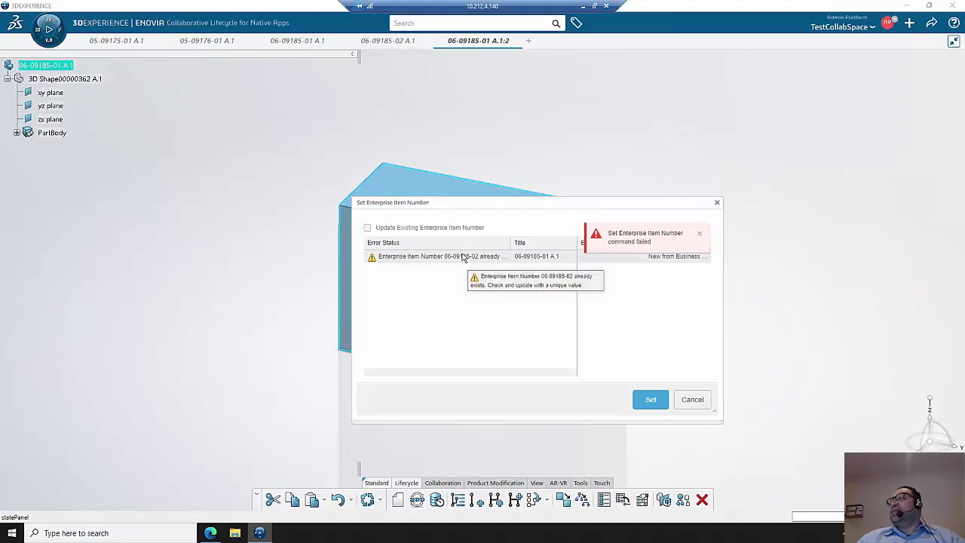
mouse_move(421, 265)
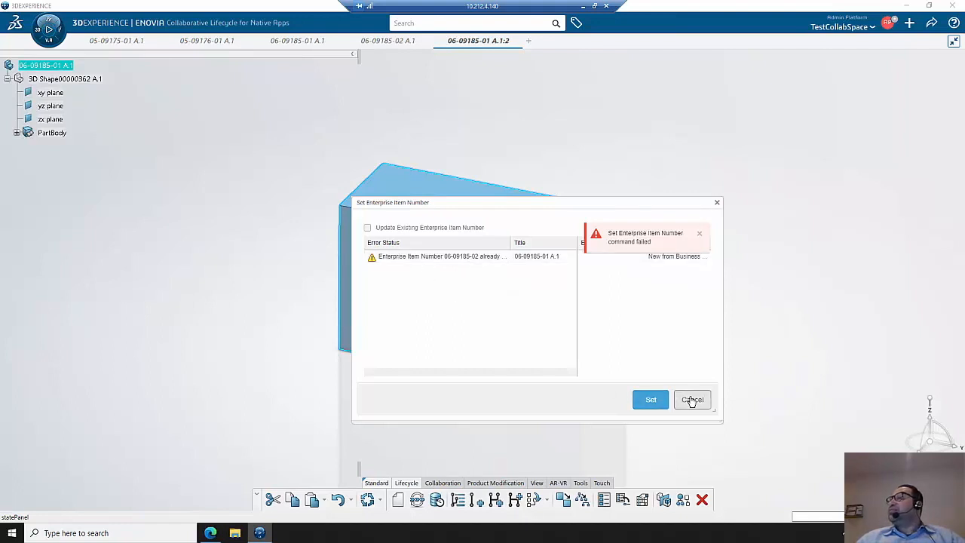
click(692, 399)
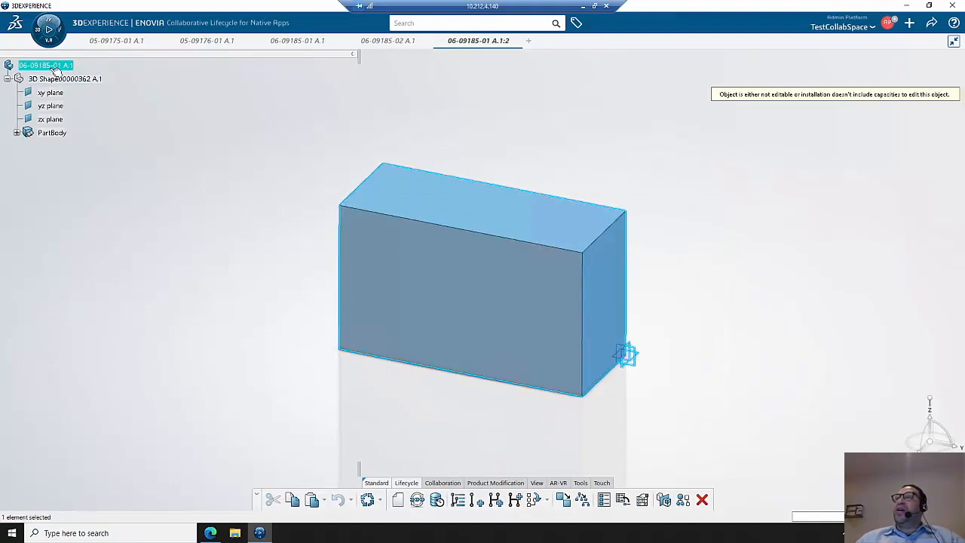
Save the duplicated part from the top-right save menu
right_click(45, 65)
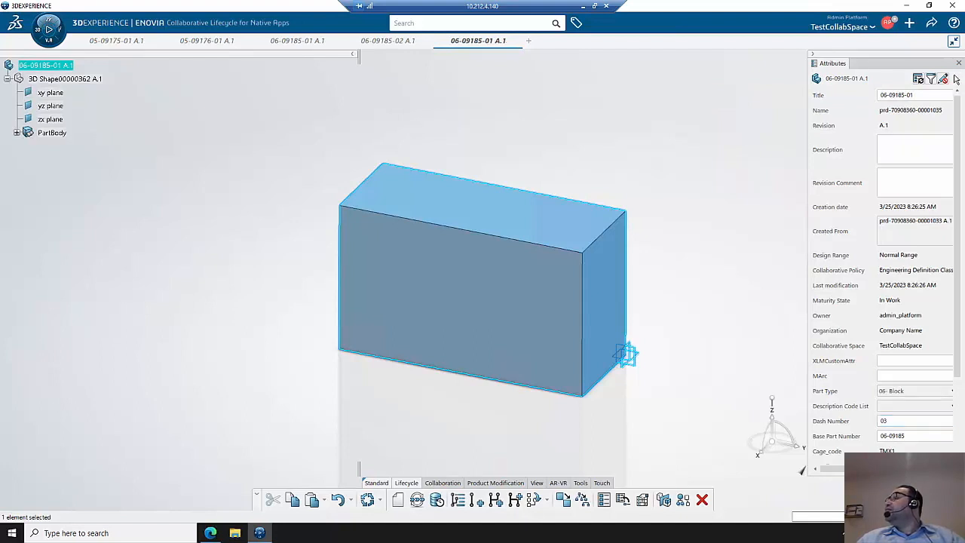
click(931, 24)
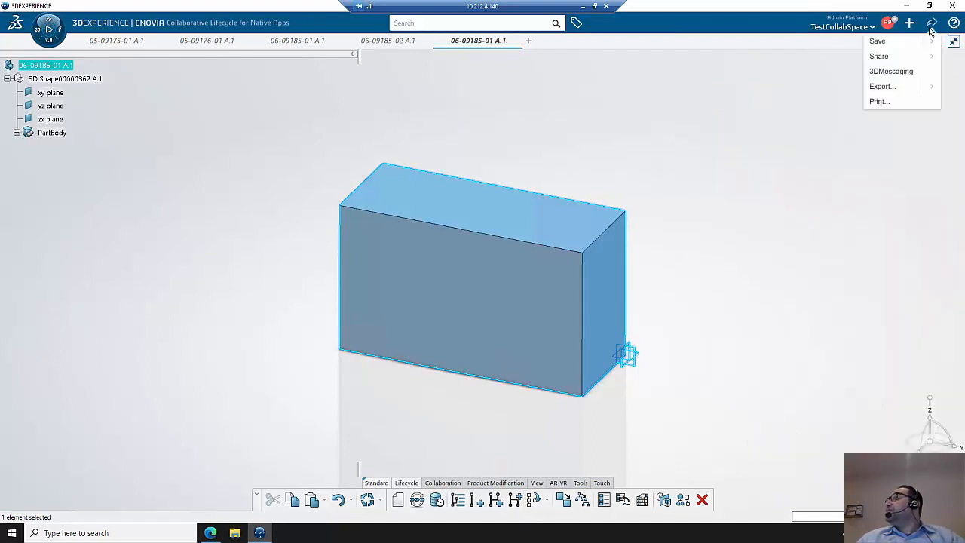
click(878, 41)
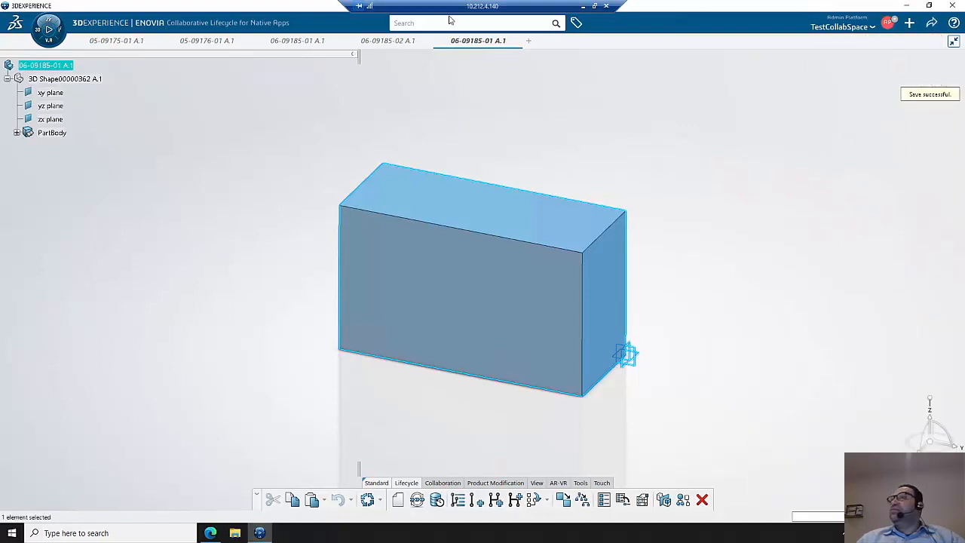
Assign the enterprise item number 06-09185-03 to the duplicate and show its attributes
right_click(46, 66)
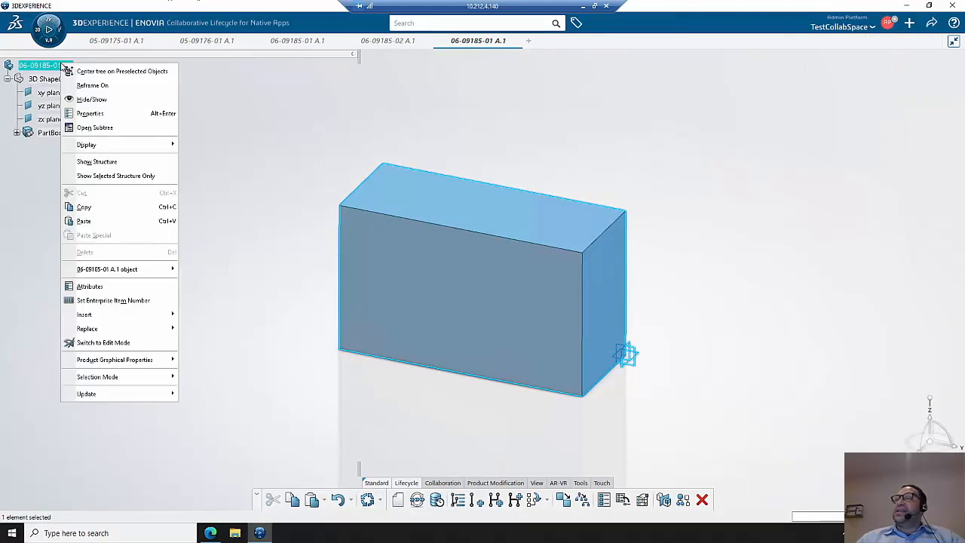
click(113, 300)
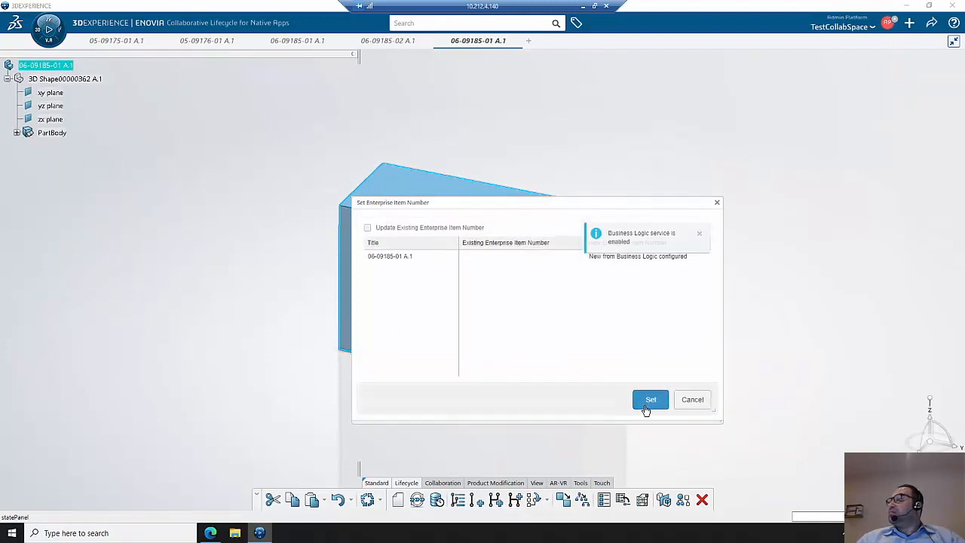
click(650, 399)
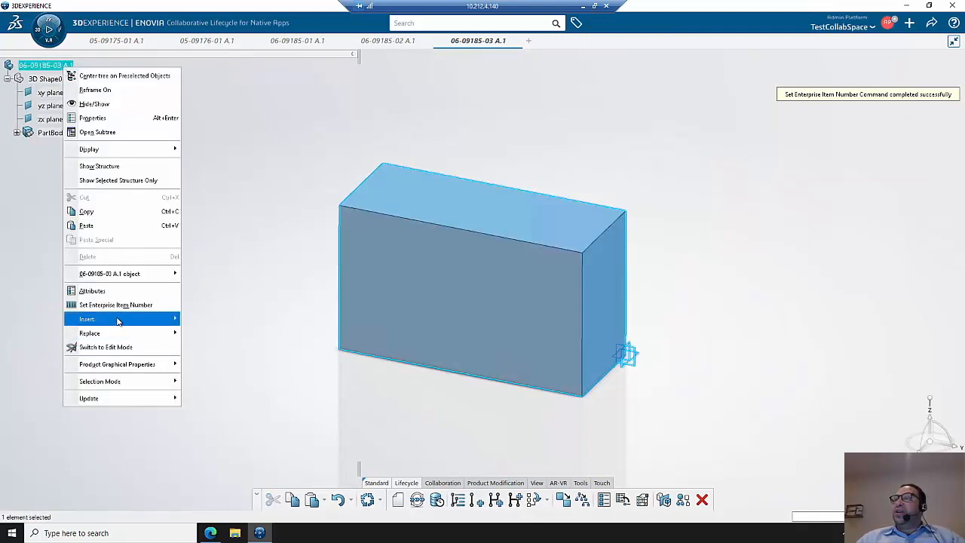
click(92, 291)
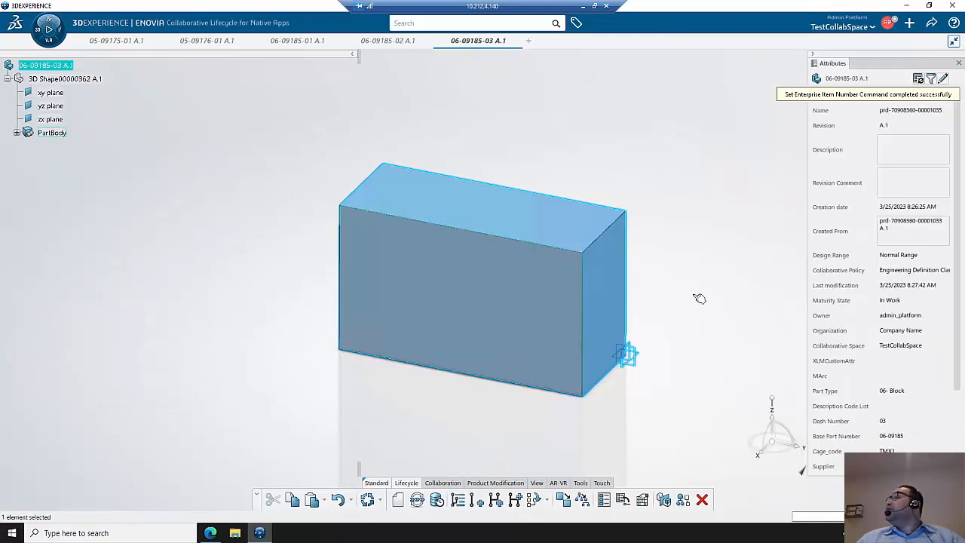